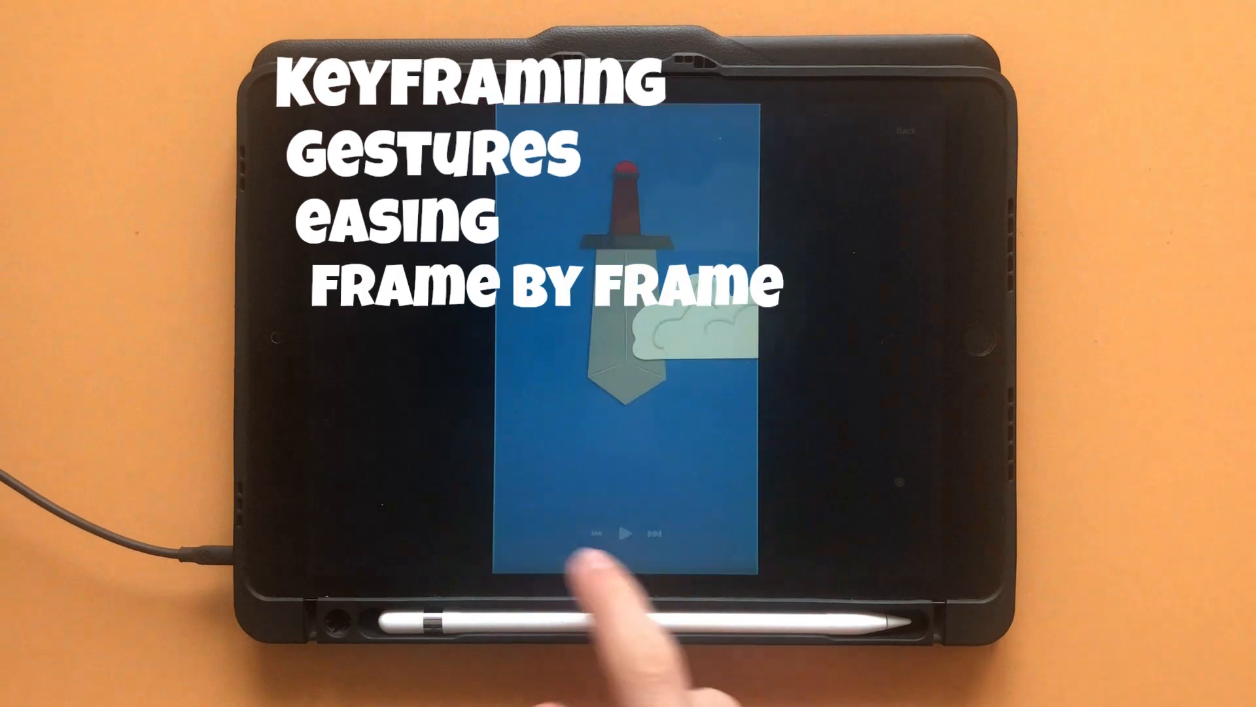
Exit the playing sword-and-cloud animation back to the movie gallery
left_click(625, 532)
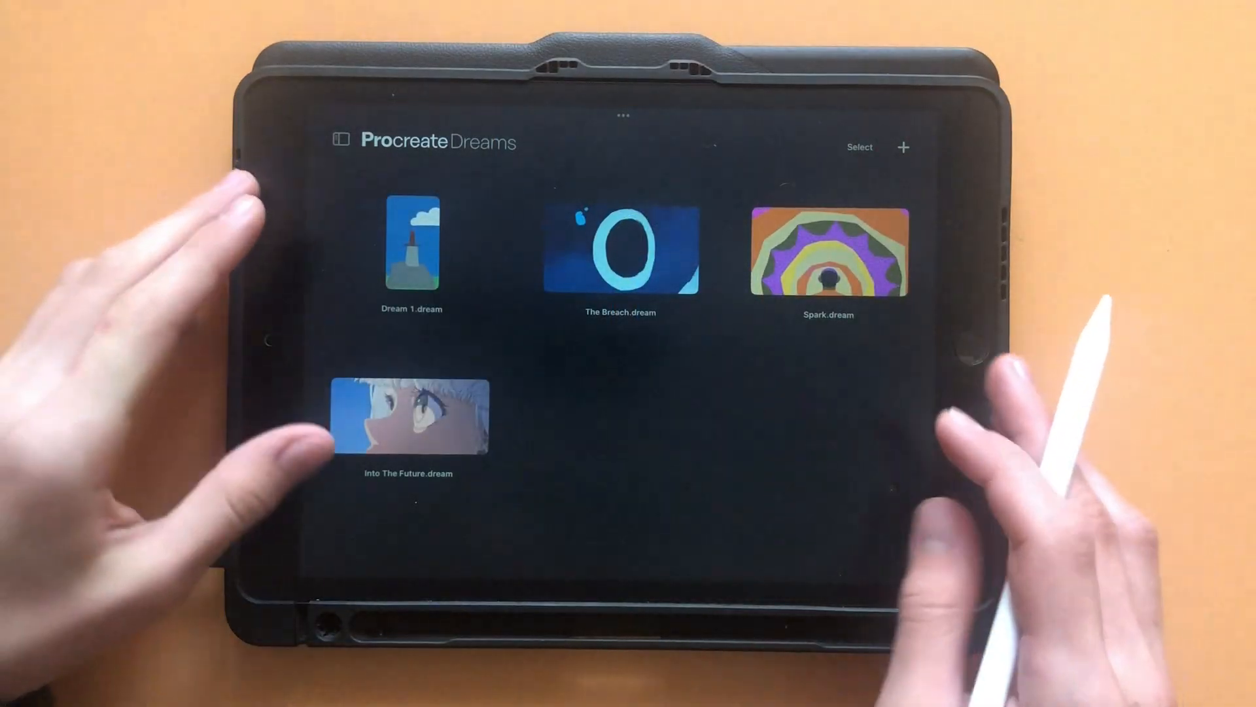
Start a new movie, try 720P then HD screen size, and cancel it
left_click(904, 147)
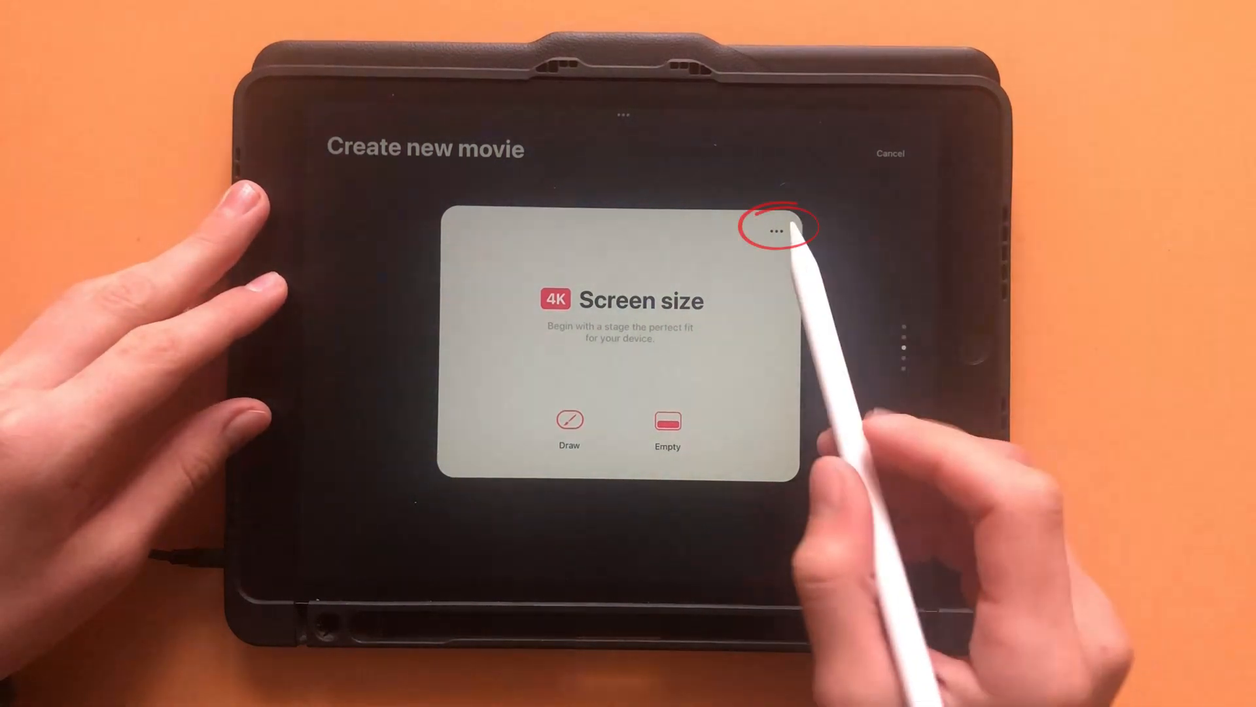
left_click(776, 229)
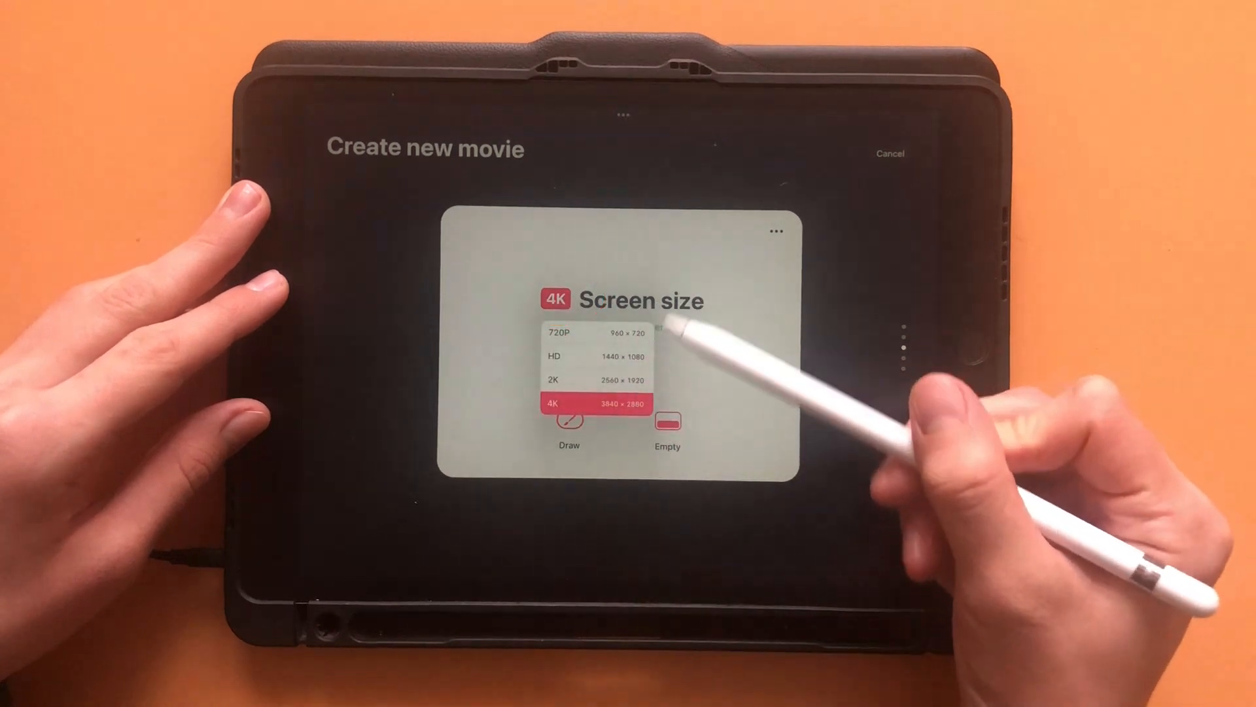
left_click(569, 334)
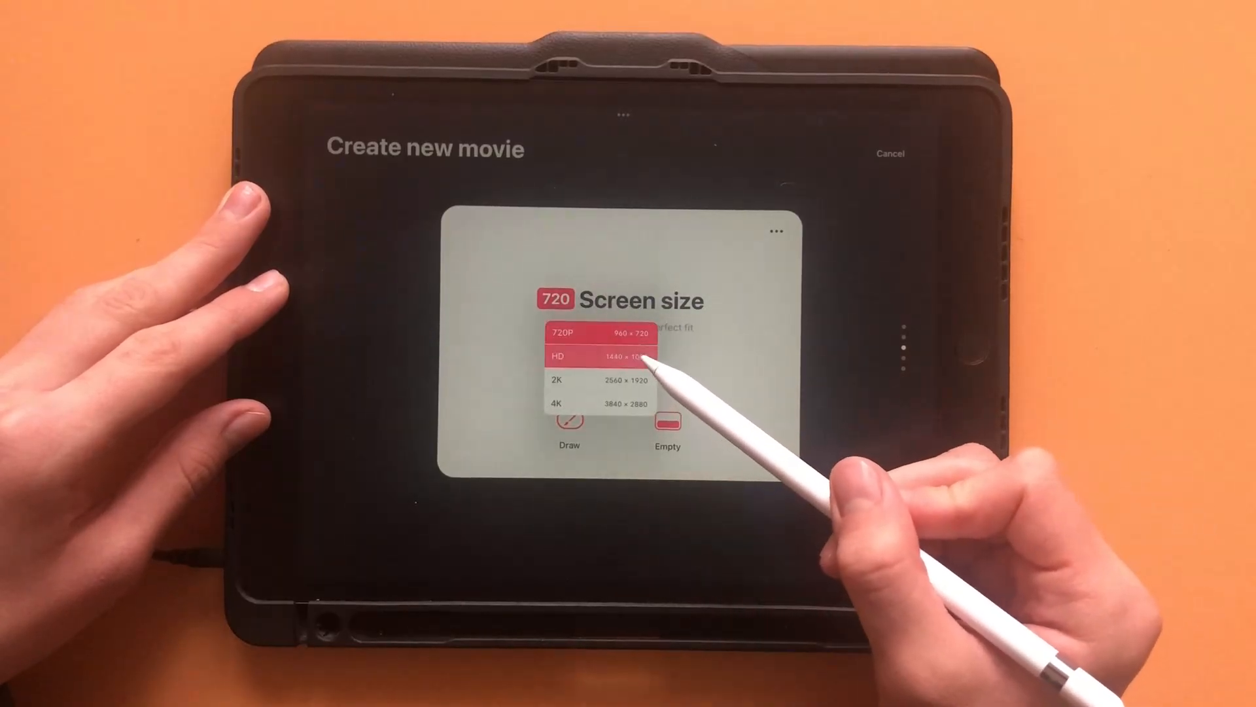
left_click(601, 355)
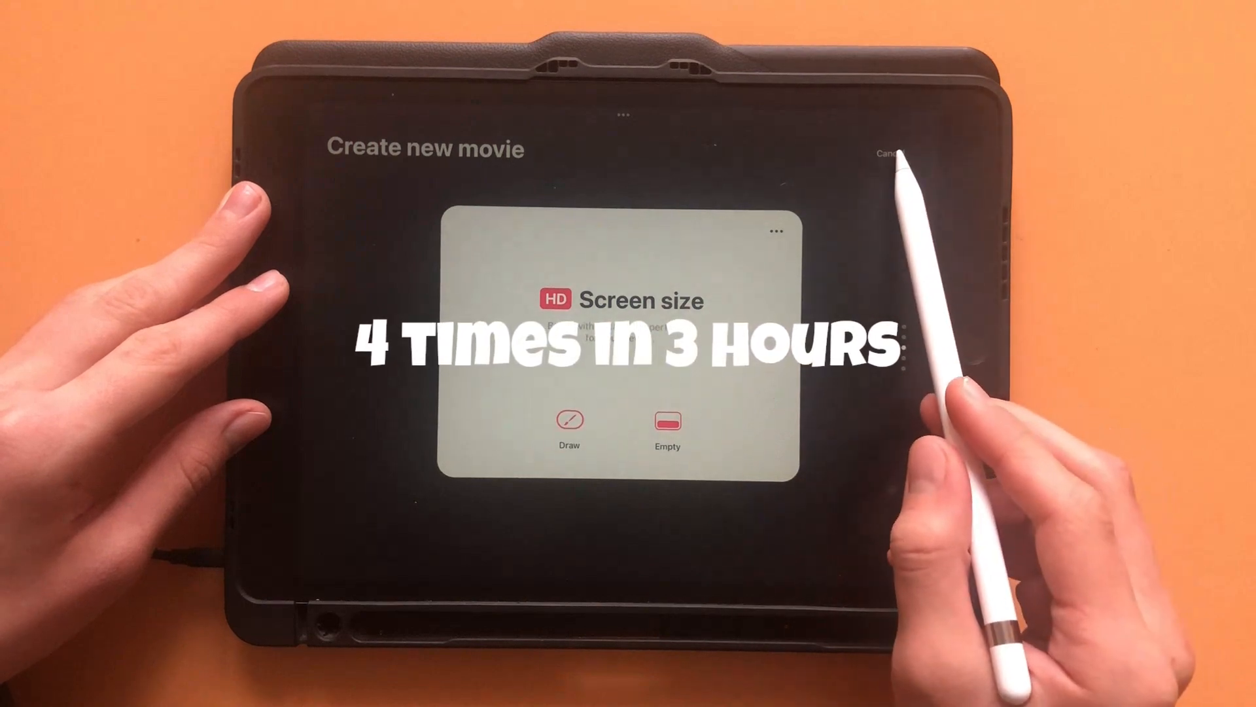
left_click(884, 152)
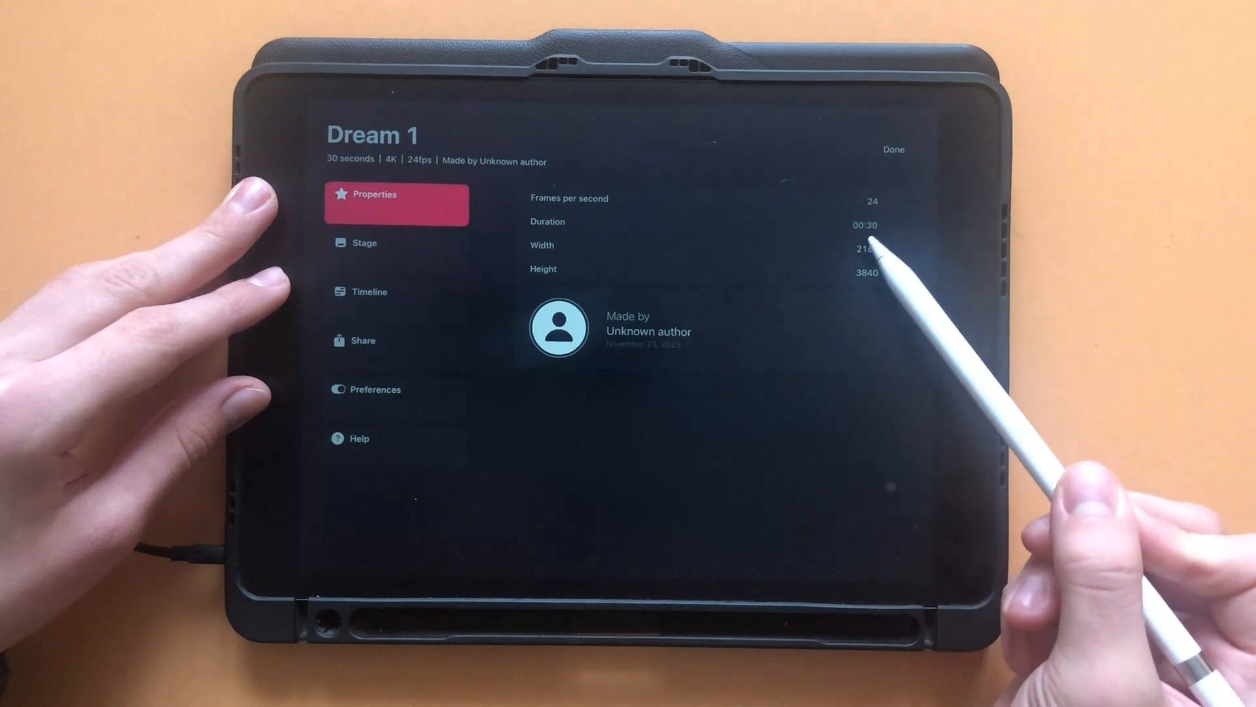
left_click(364, 340)
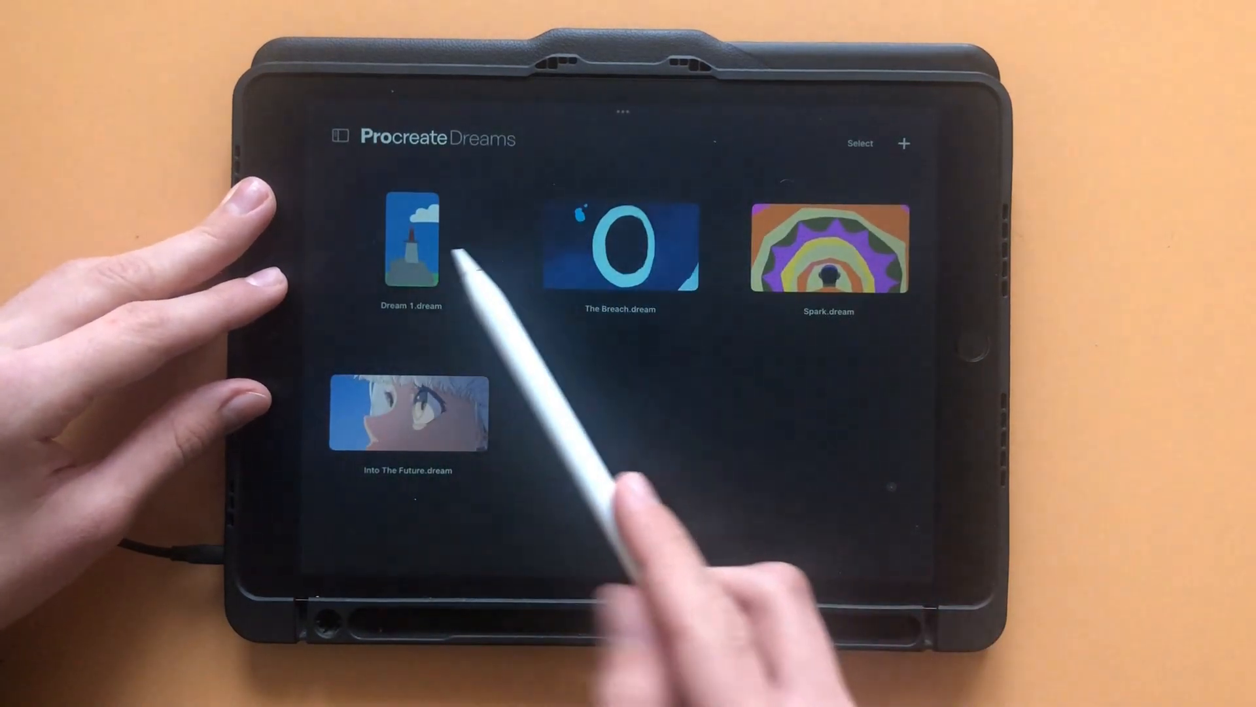
Open Dream 1, expand its track, briefly play the animation, and switch timeline views
left_click(411, 246)
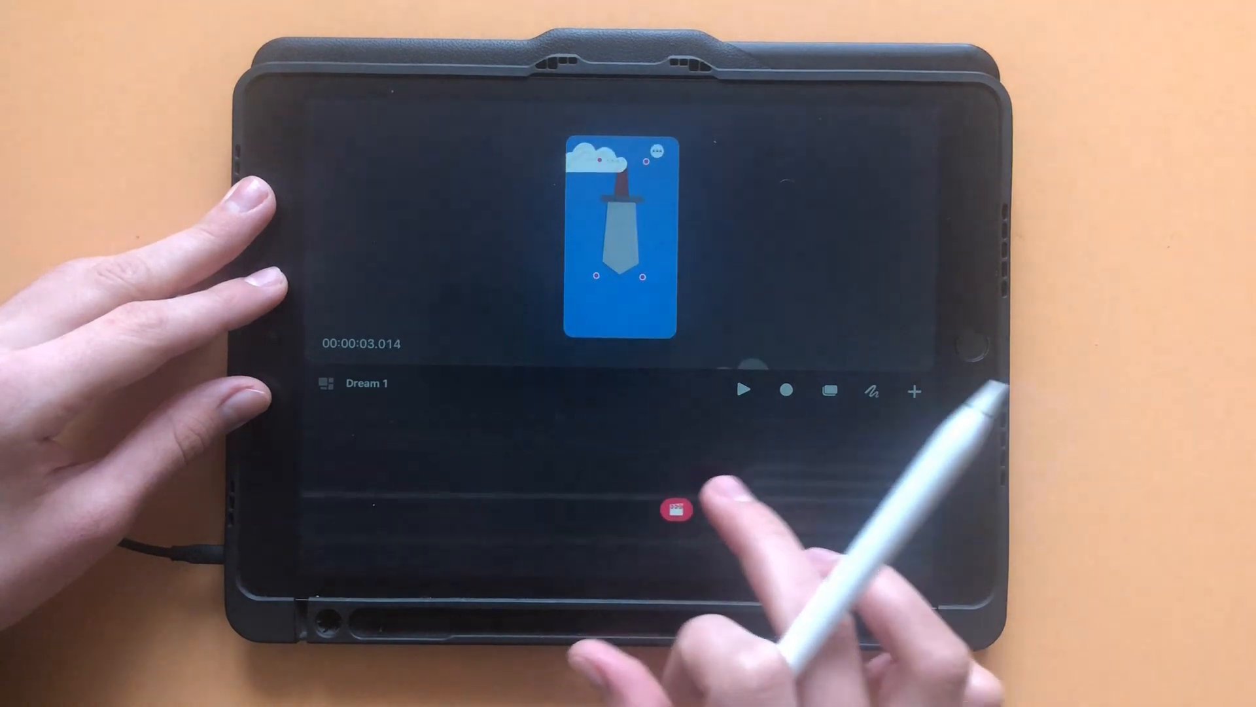
left_click(675, 509)
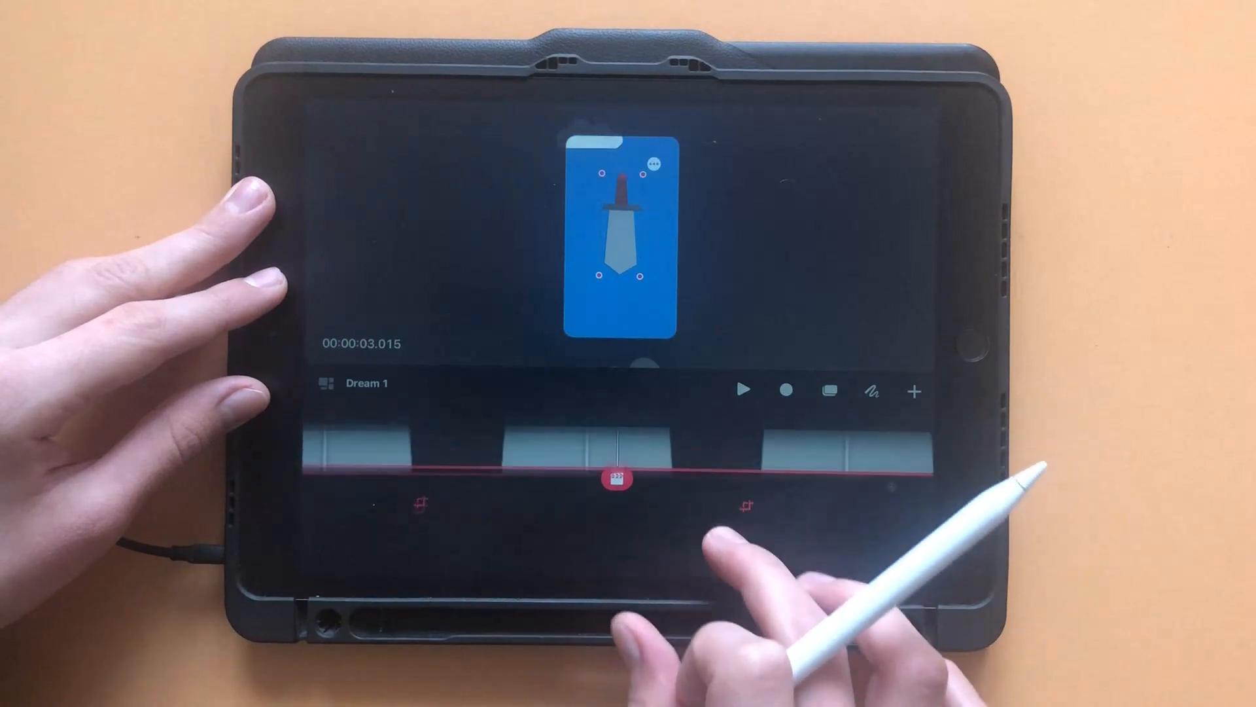
left_click(744, 391)
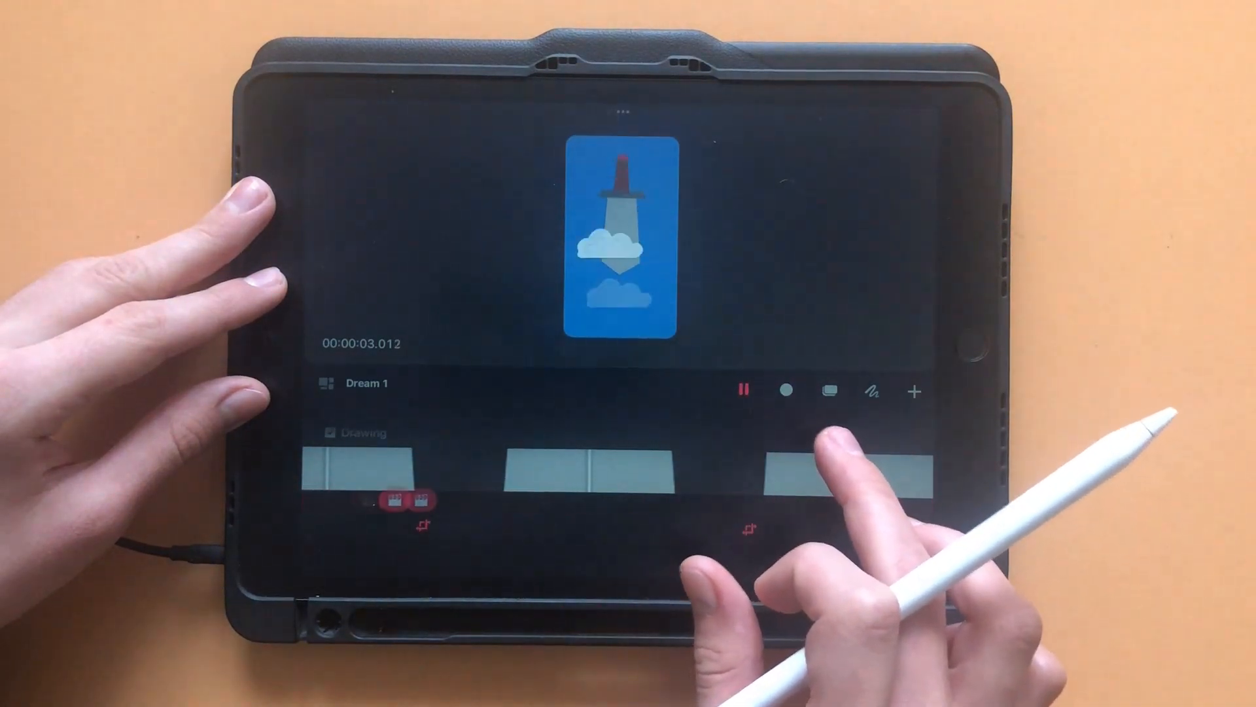
left_click(746, 391)
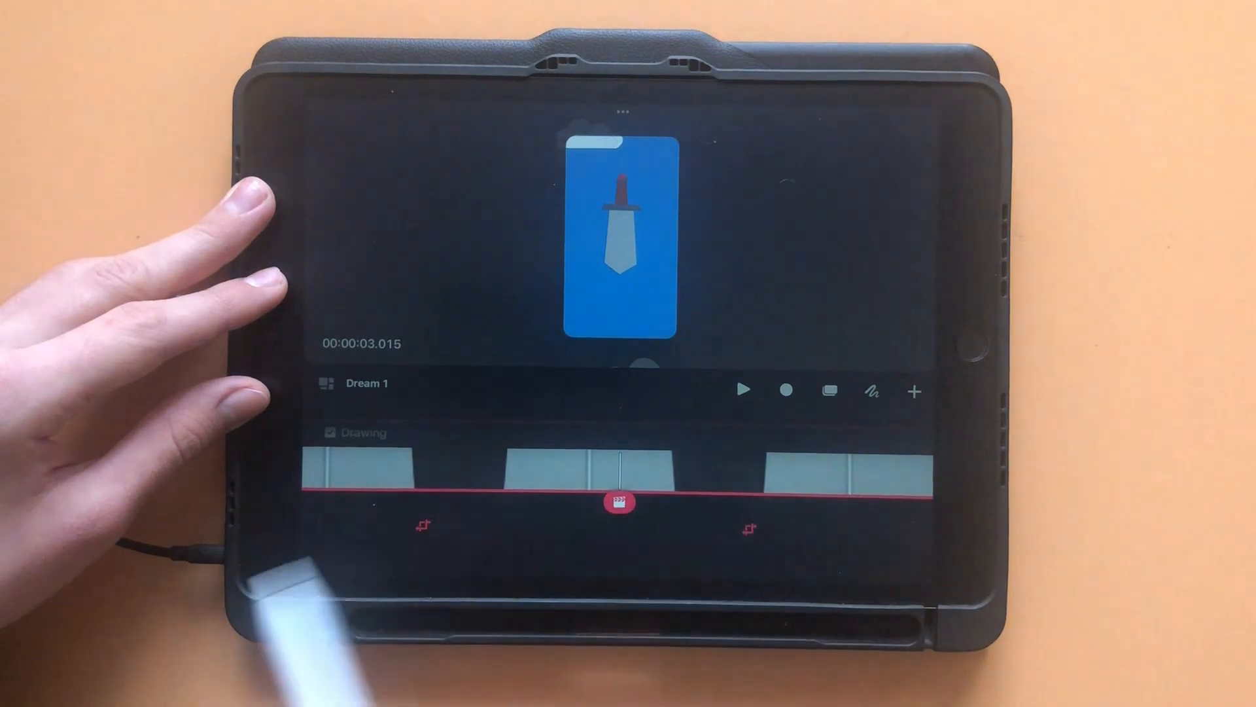
left_click(745, 390)
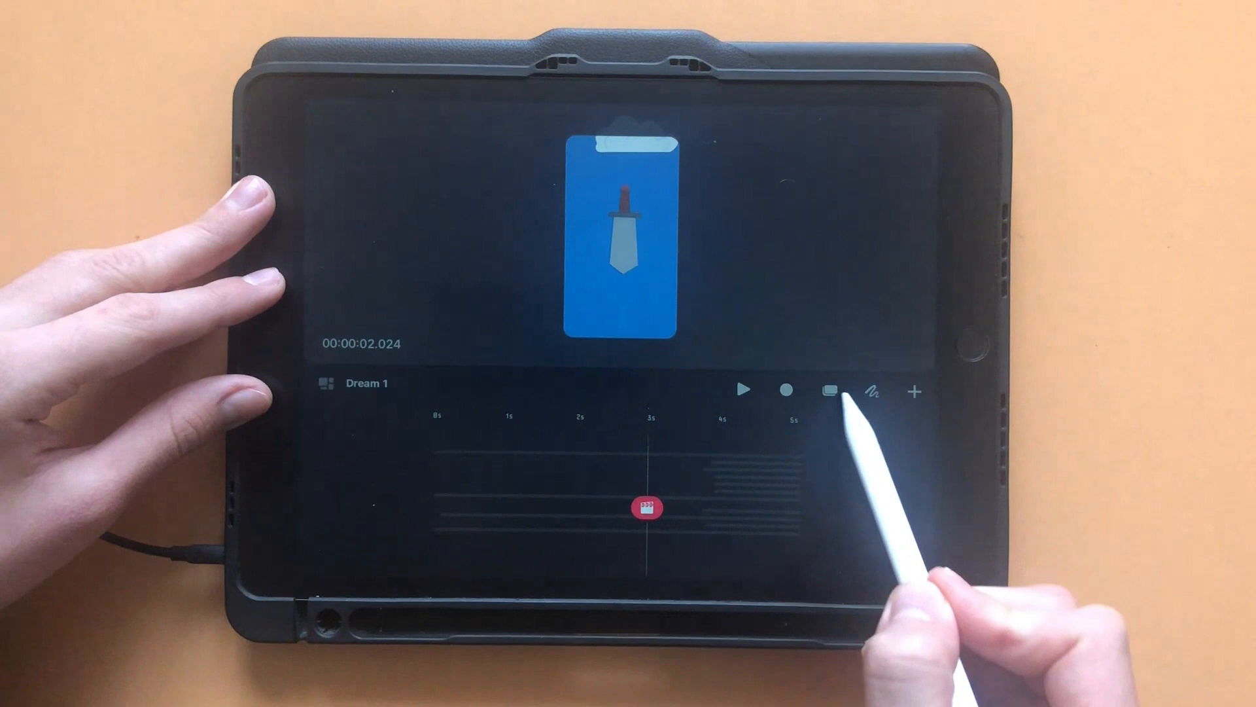
left_click(867, 390)
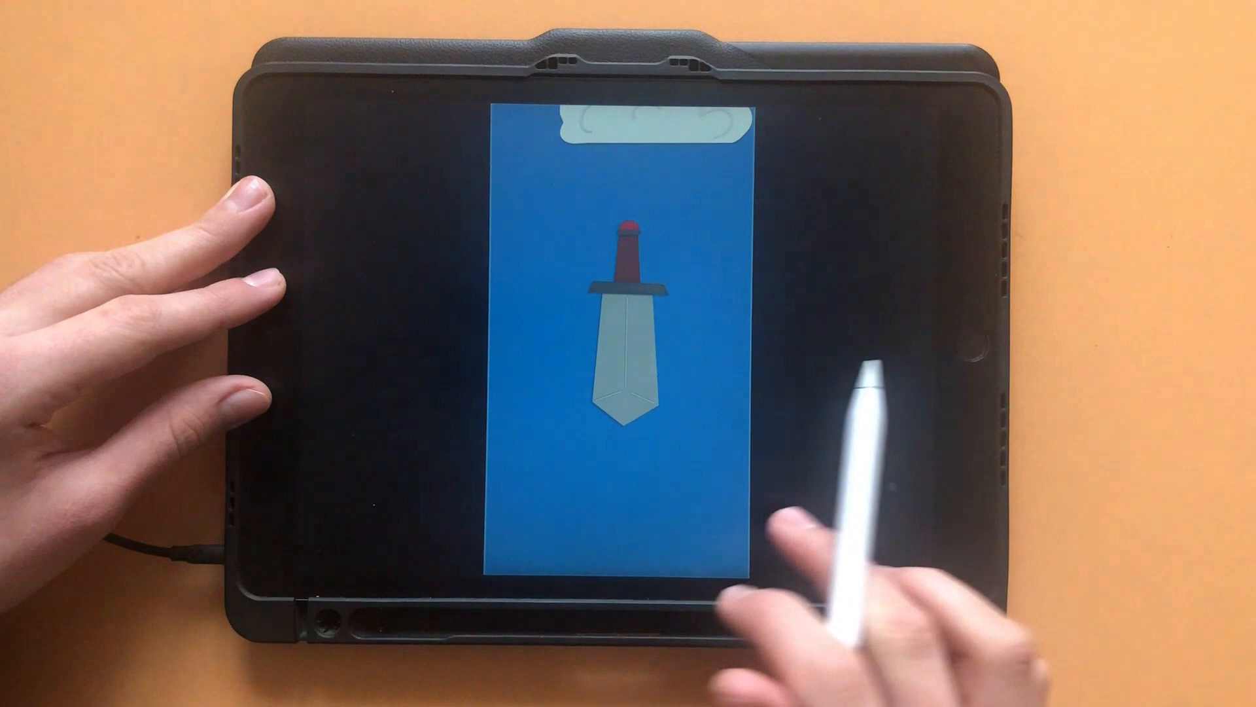
Reveal the full-screen controls and play the Dream 1 movie
left_click(618, 529)
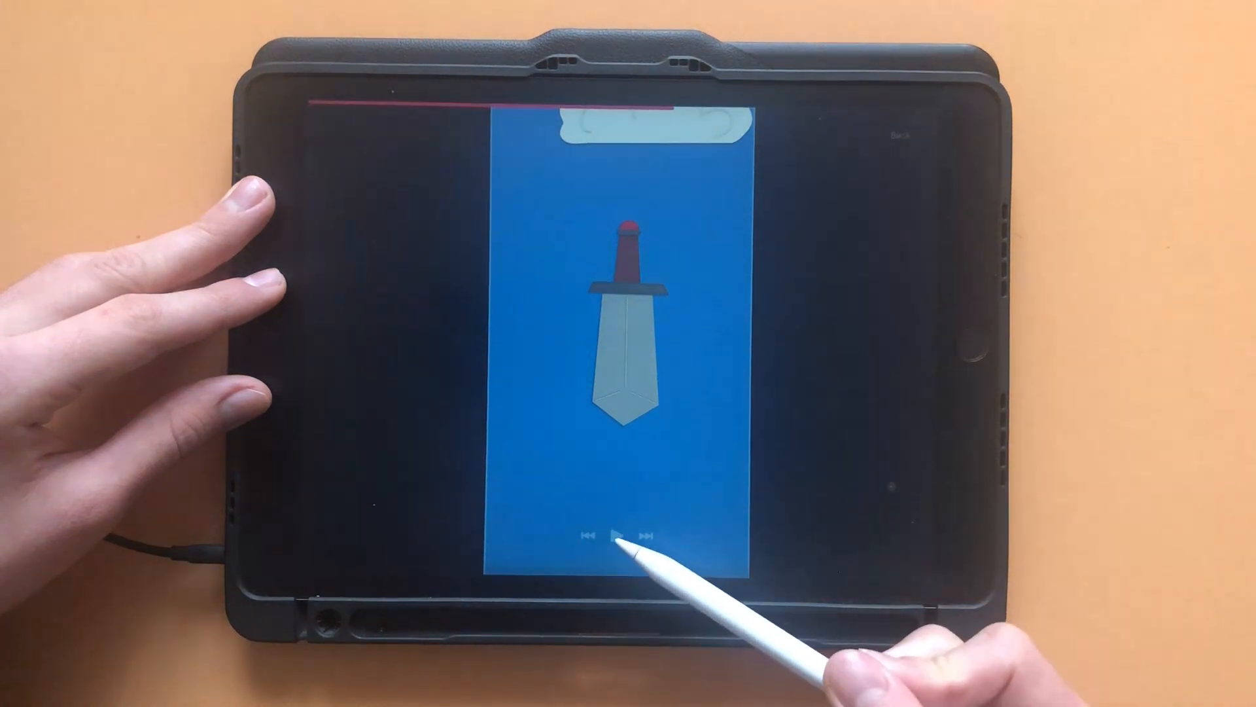
left_click(617, 534)
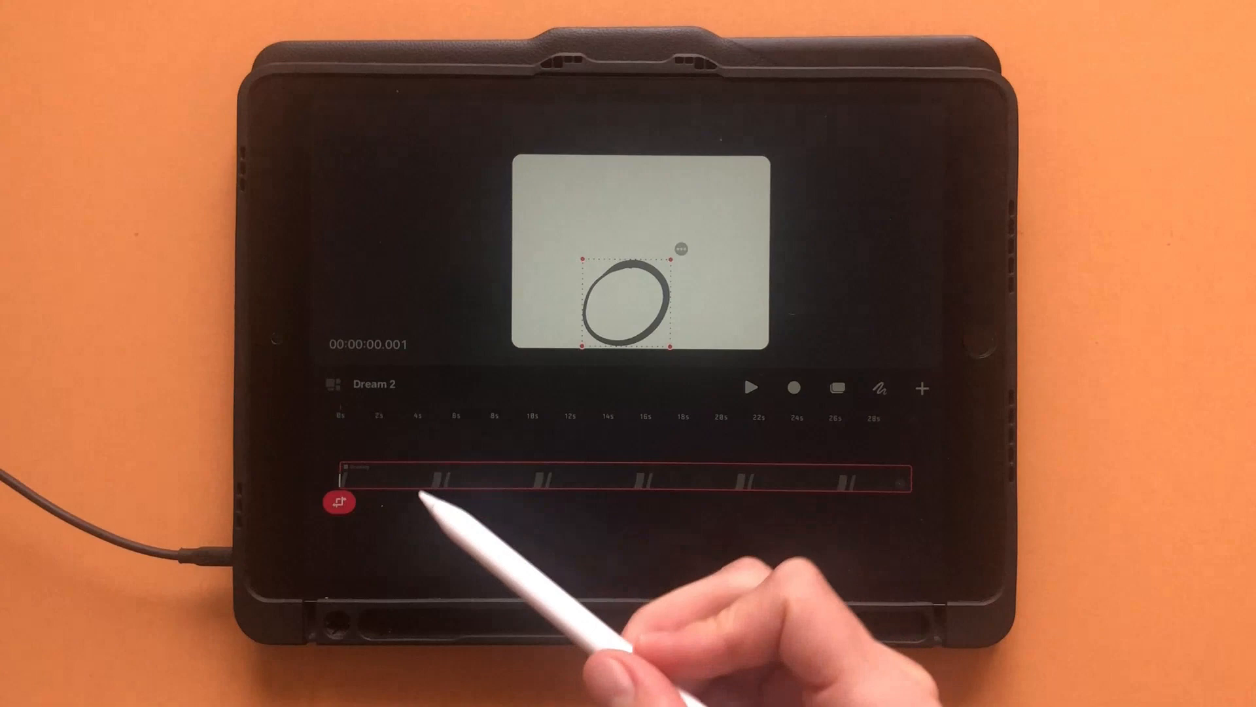
Scrub Dream 2's playhead, keyframe the circle at a new position, and play it back
left_click_drag(339, 503, 463, 492)
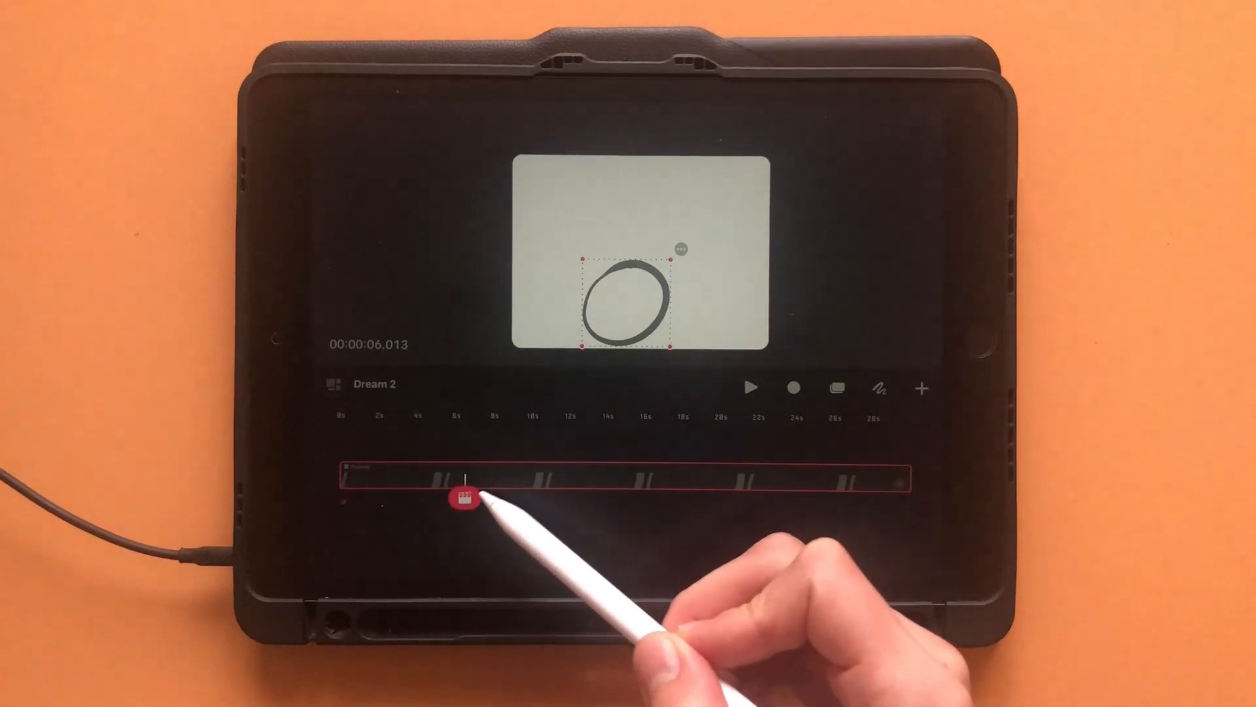
left_click_drag(463, 497, 377, 492)
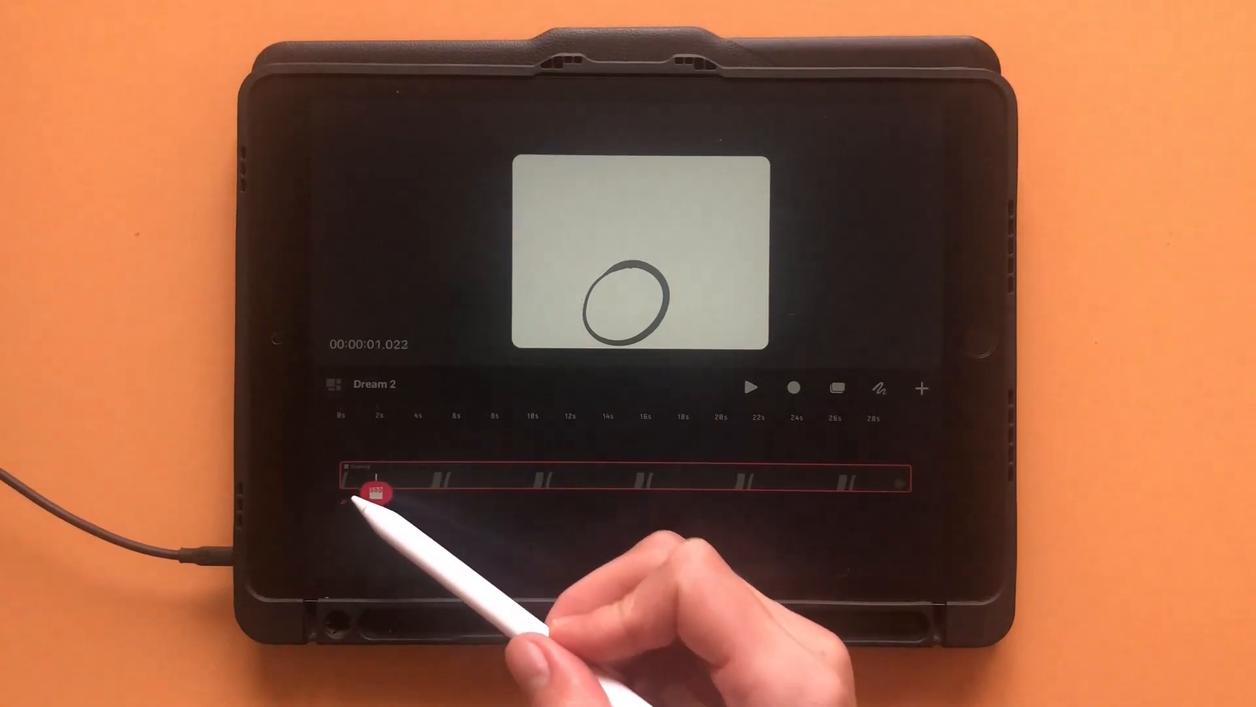
left_click(376, 492)
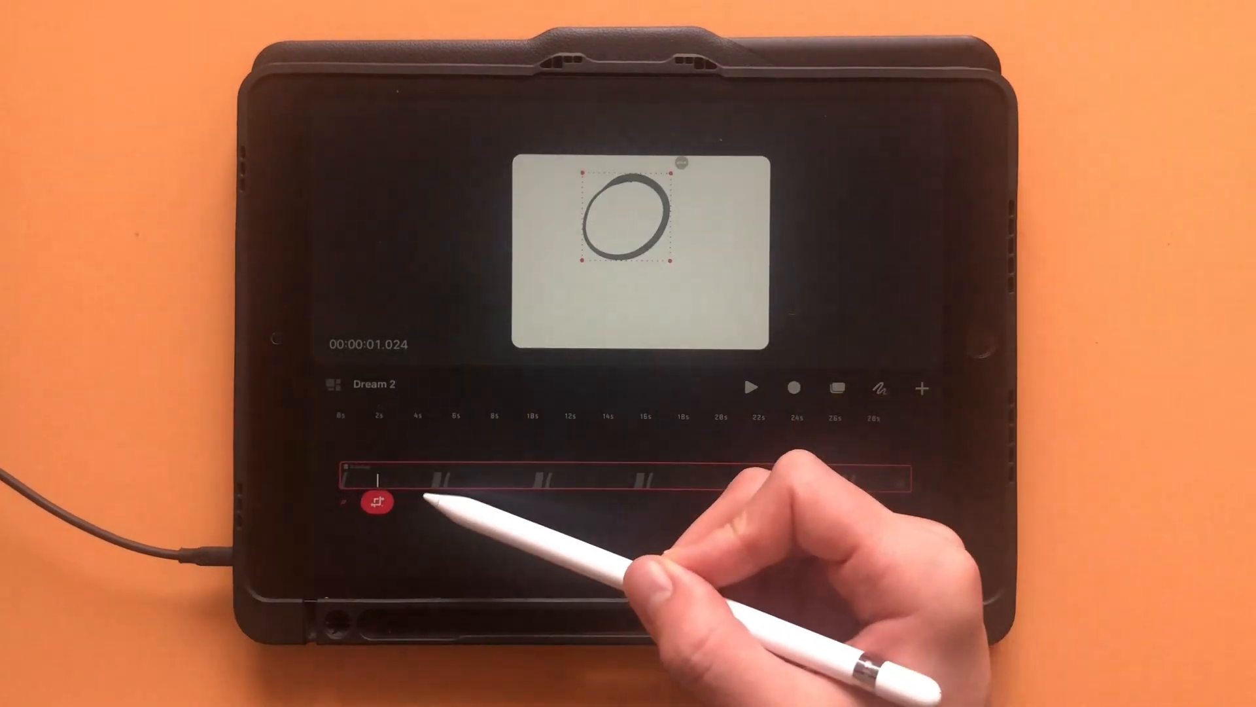
left_click(425, 496)
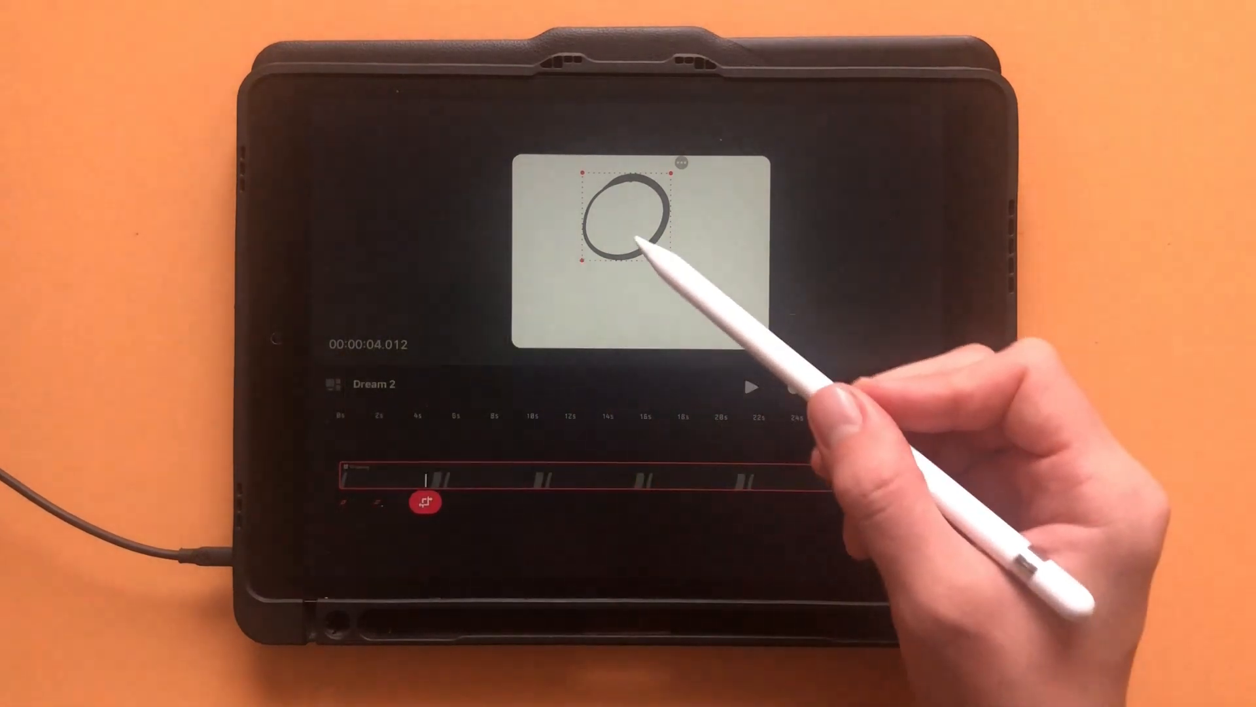
left_click_drag(629, 233, 609, 296)
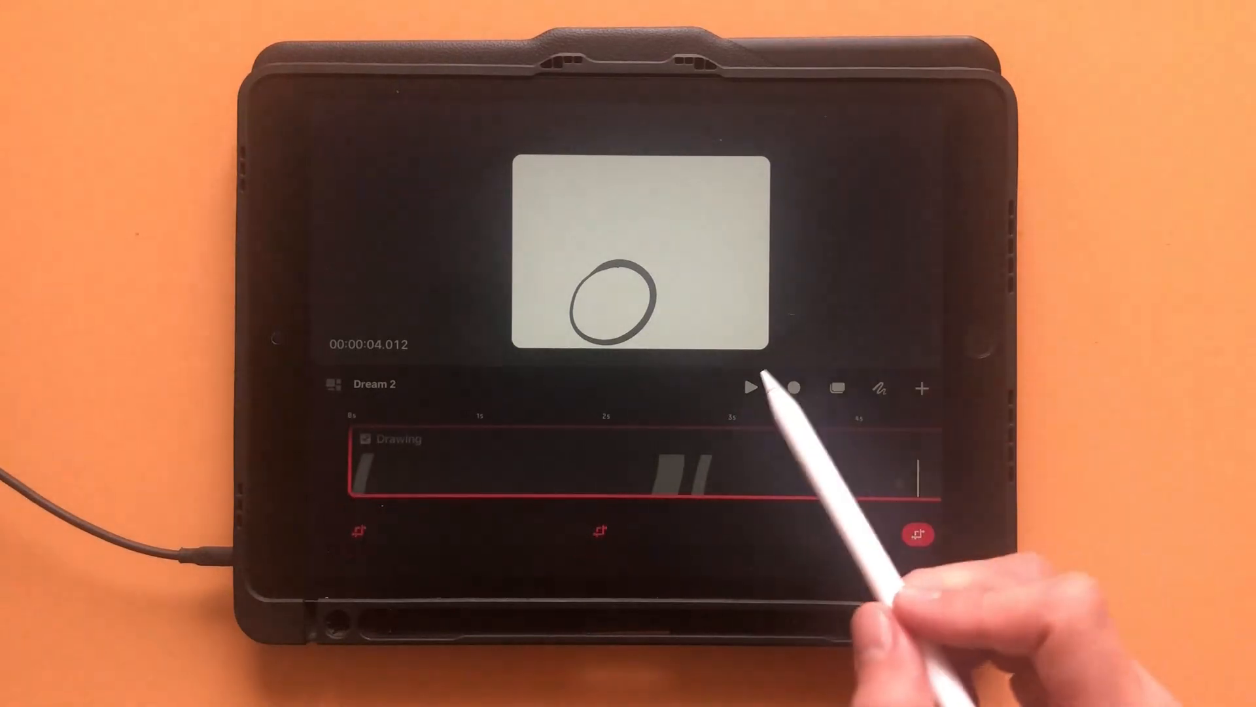
left_click(752, 389)
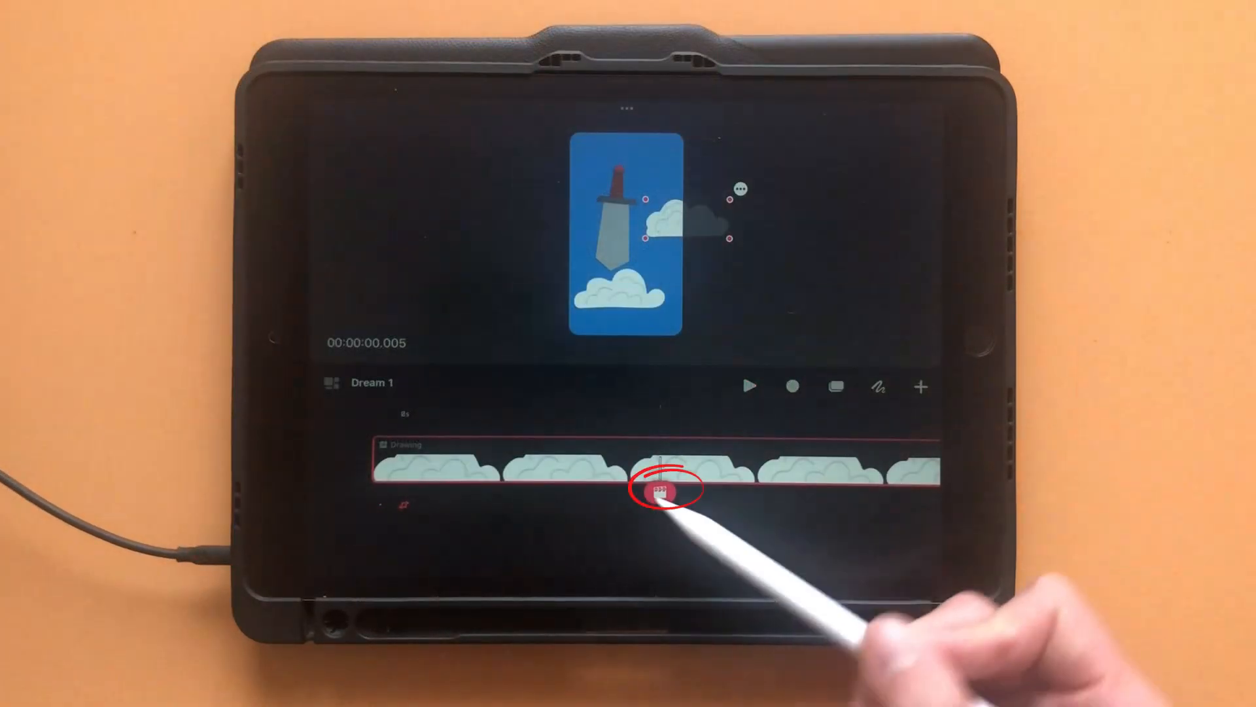
Open the cloud Drawing track's Action popup and choose Move to reveal Motion options
left_click(668, 492)
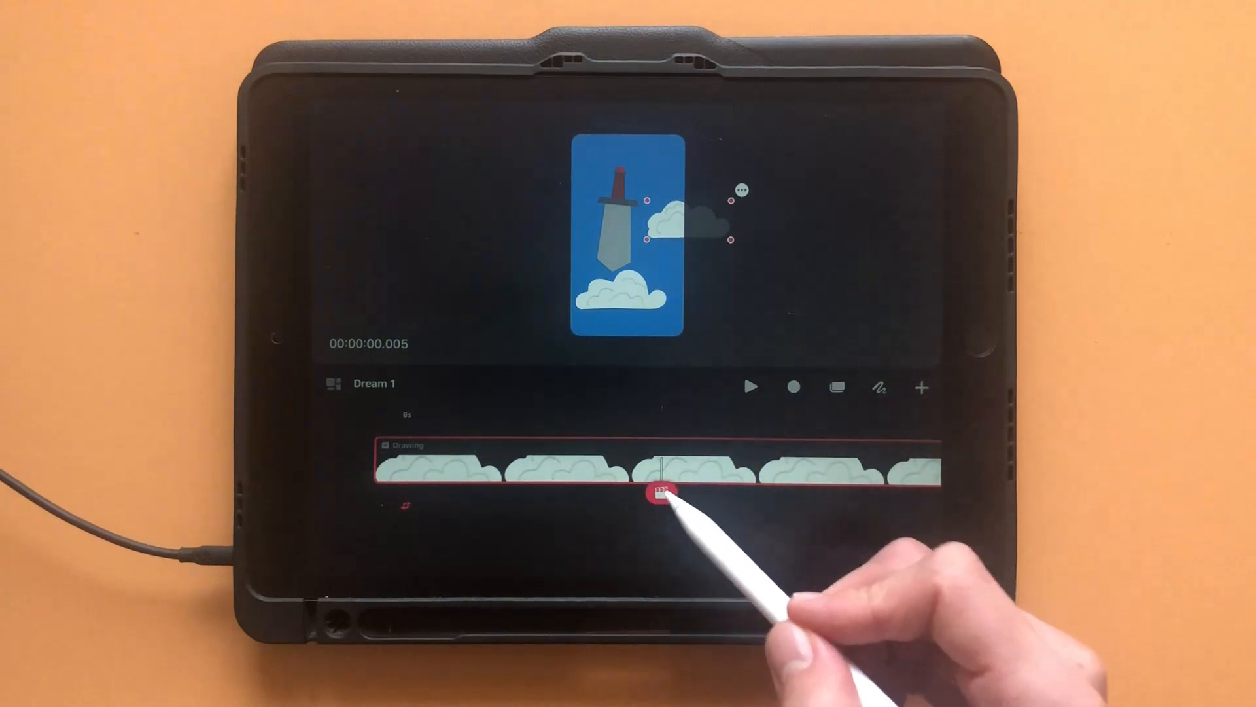
left_click(661, 495)
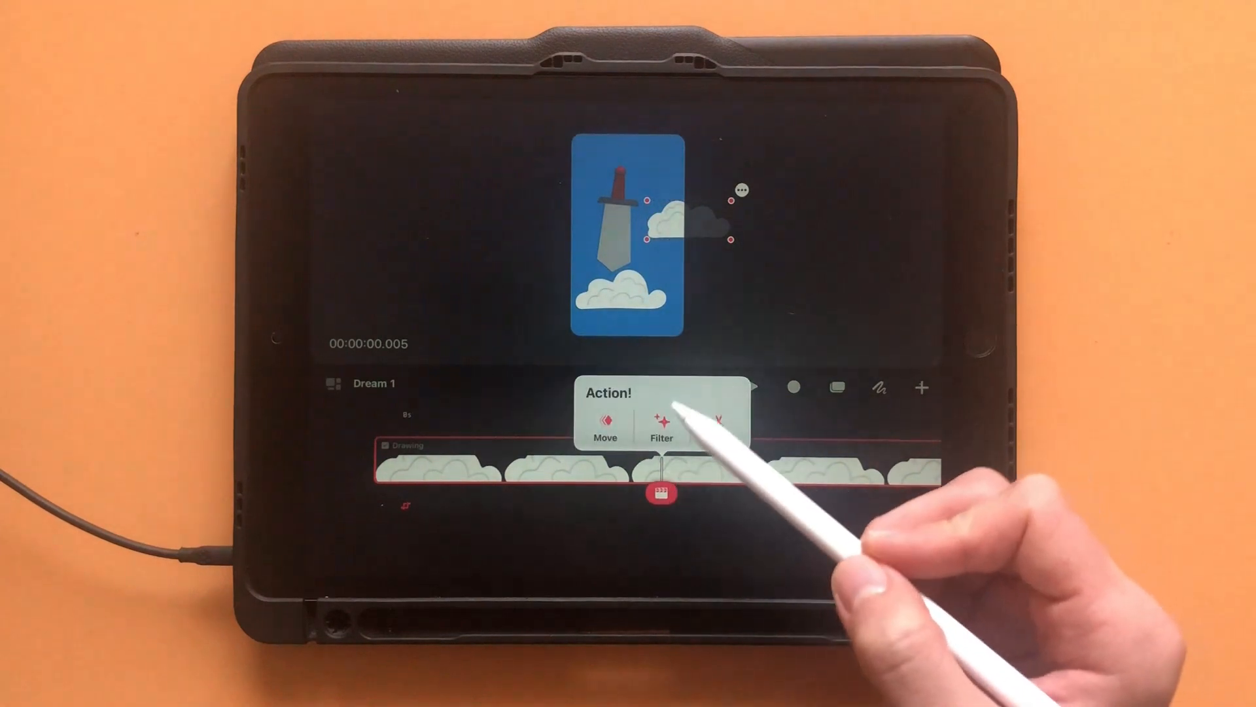
left_click(661, 421)
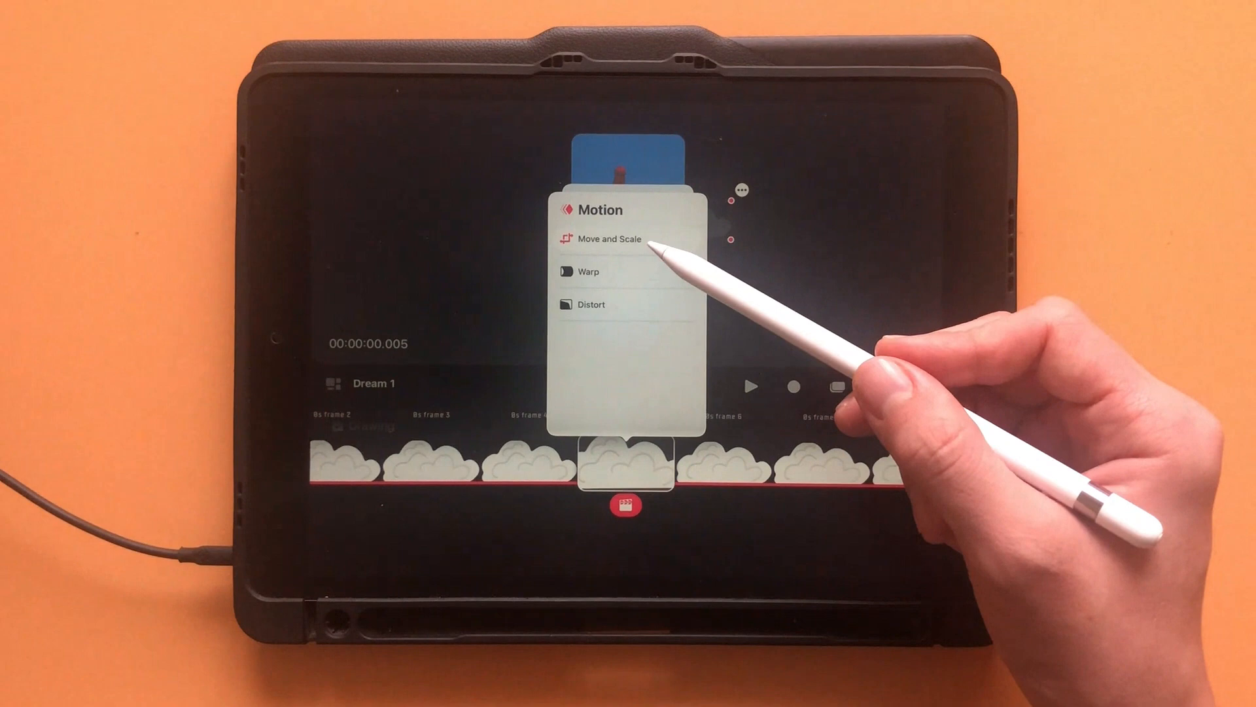
Pick Move and Scale, select the new keyframe, and drag the cloud onto the hilt
left_click(606, 238)
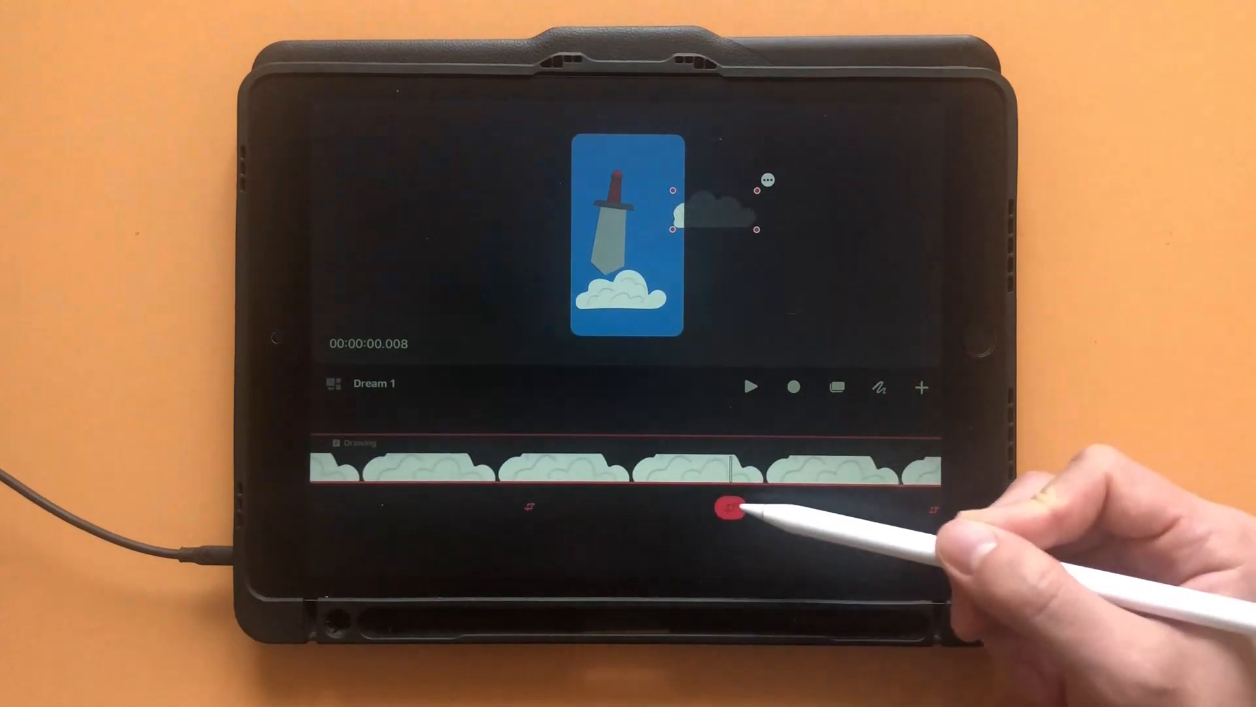
left_click(729, 509)
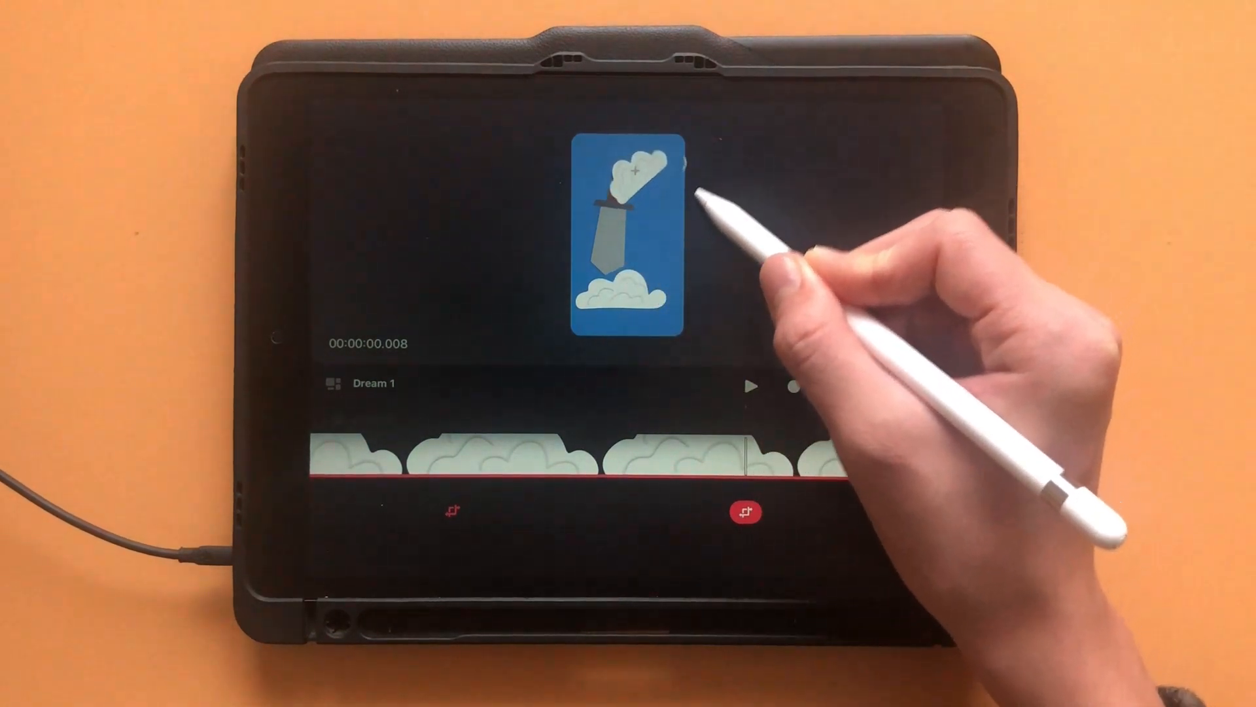
left_click(641, 168)
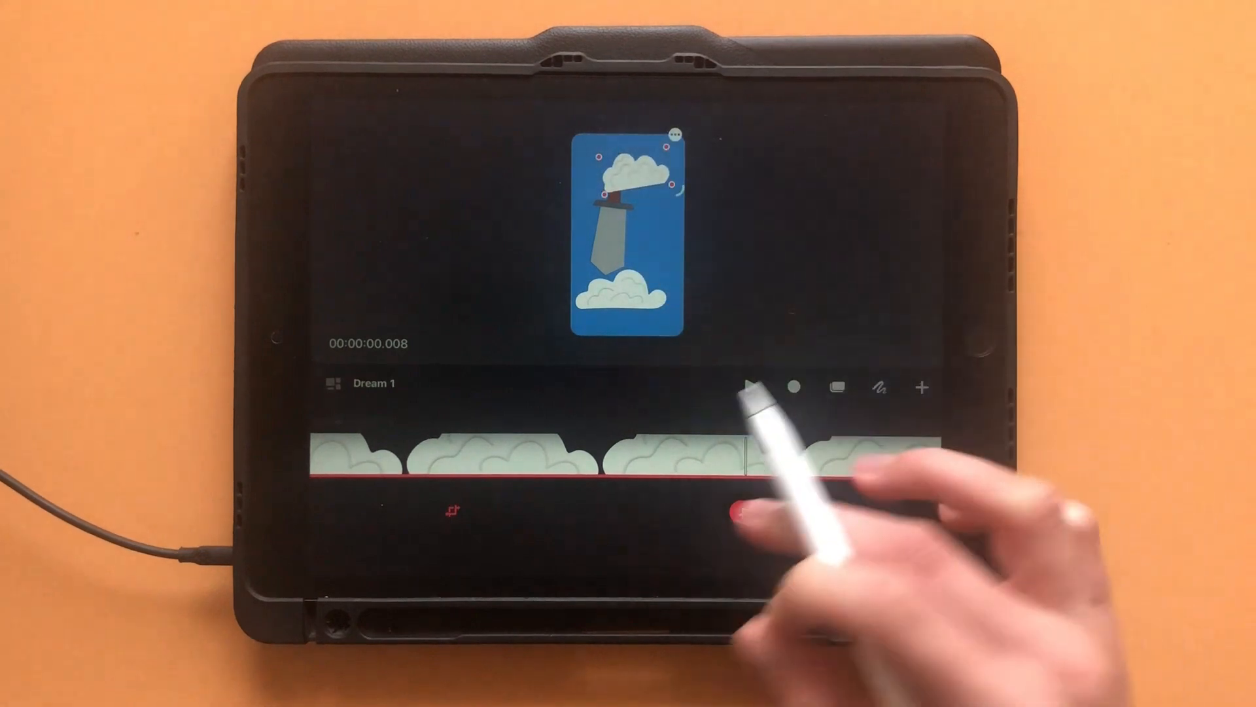
View and dismiss the motion keyframe options, then play the cloud gliding toward the hilt
left_click(746, 513)
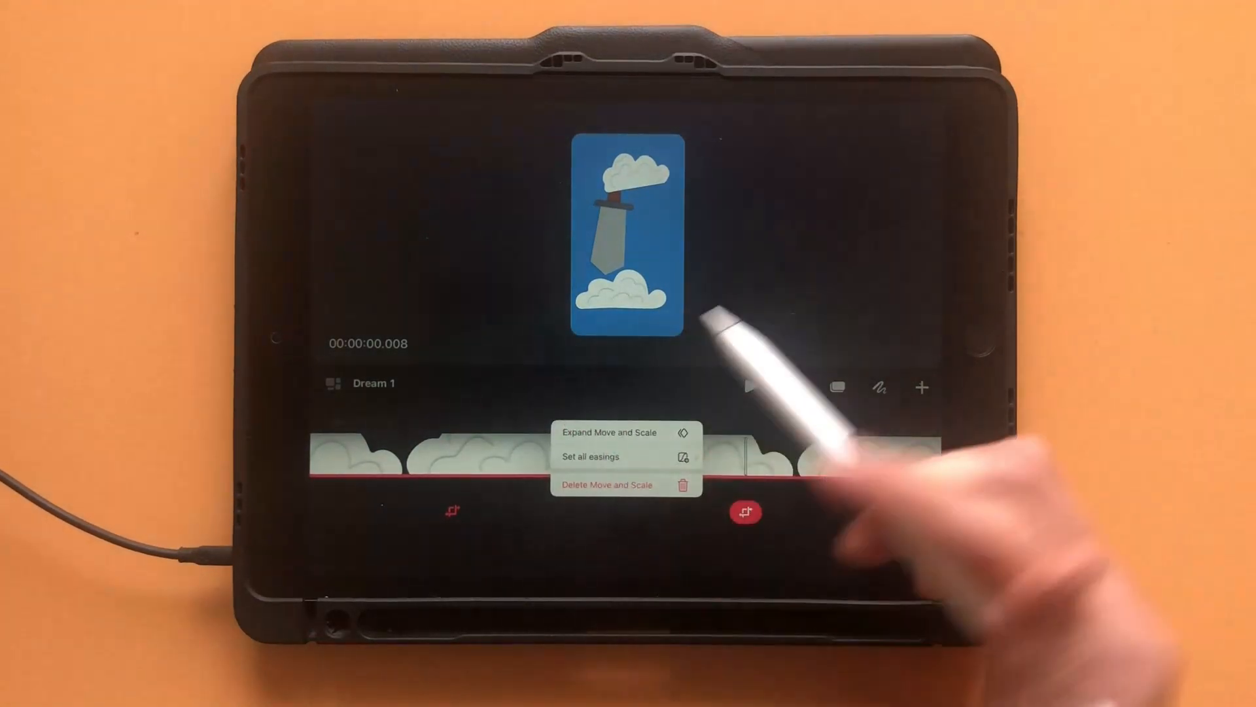
left_click(589, 457)
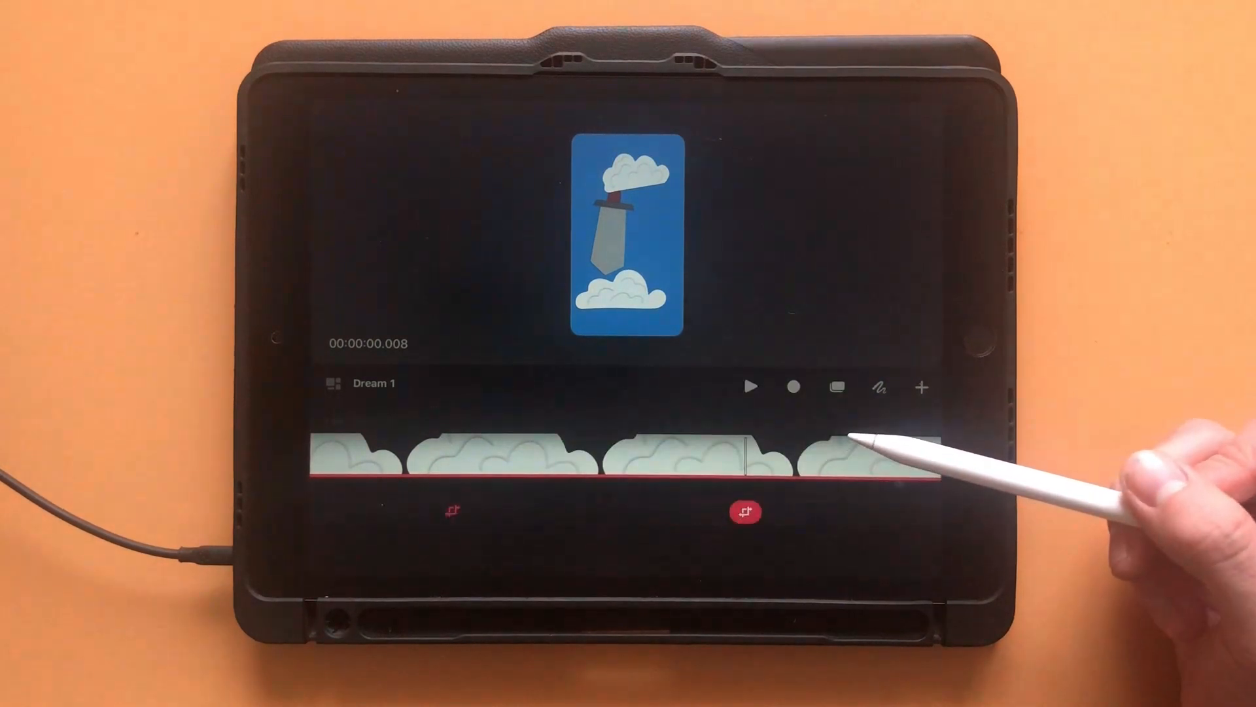
left_click(751, 387)
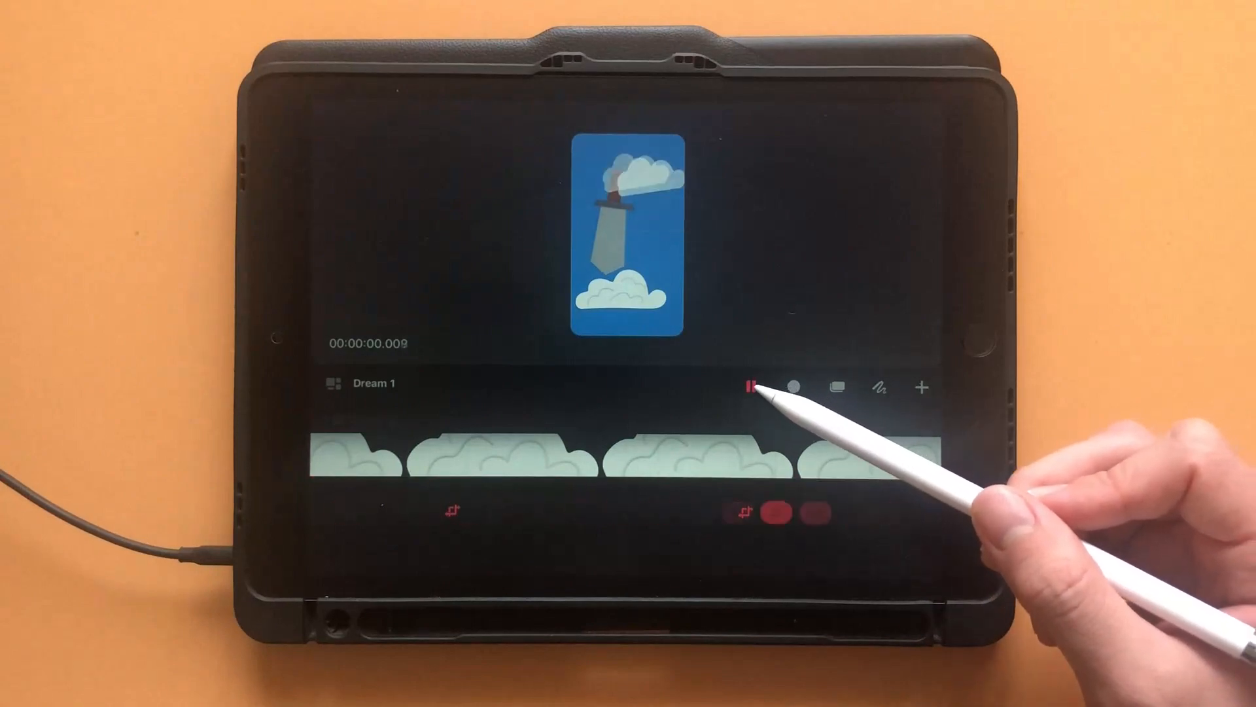
Pause the cloud animation playback
left_click(752, 387)
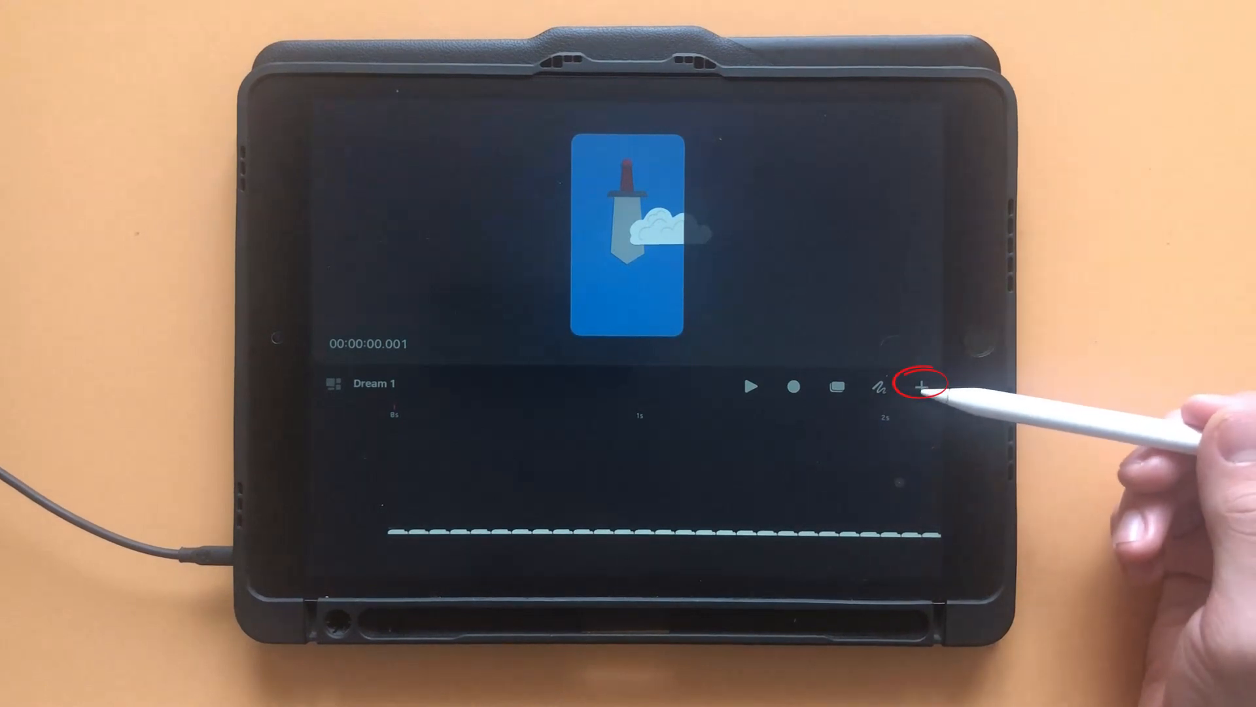
Check the Add menu, enter Draw & Paint mode, and show onion skin stage options
left_click(922, 387)
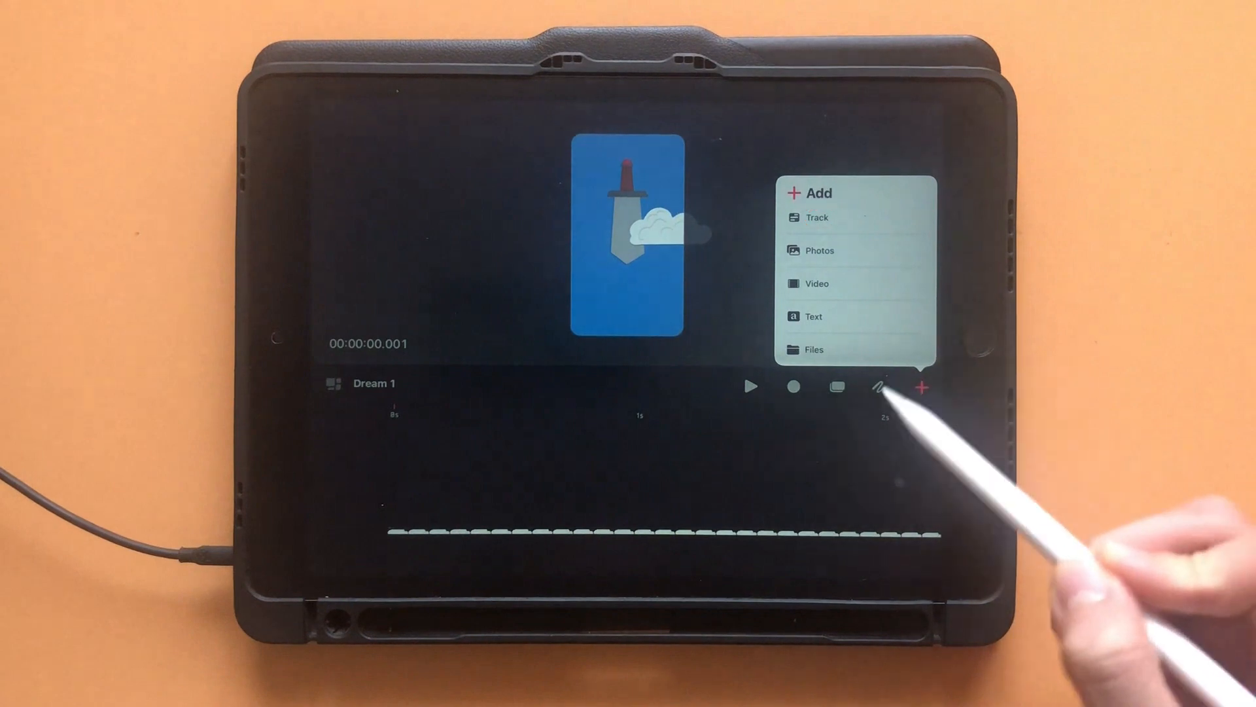
left_click(883, 387)
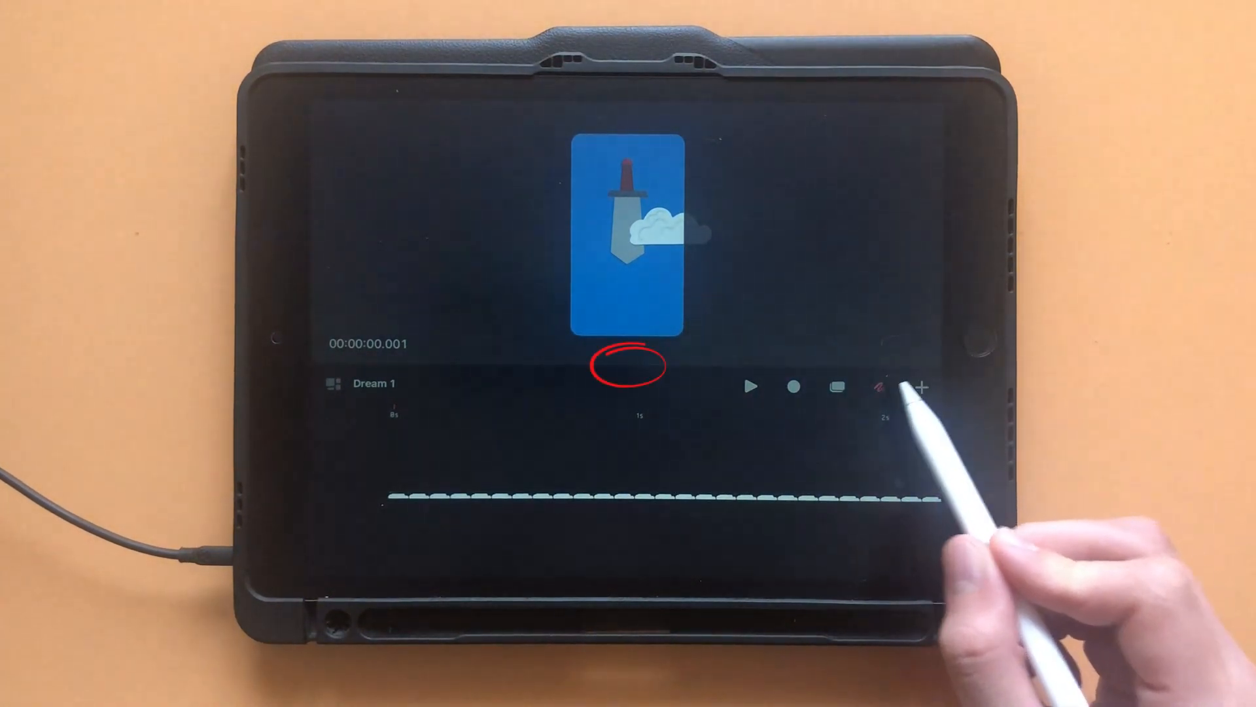
left_click(885, 386)
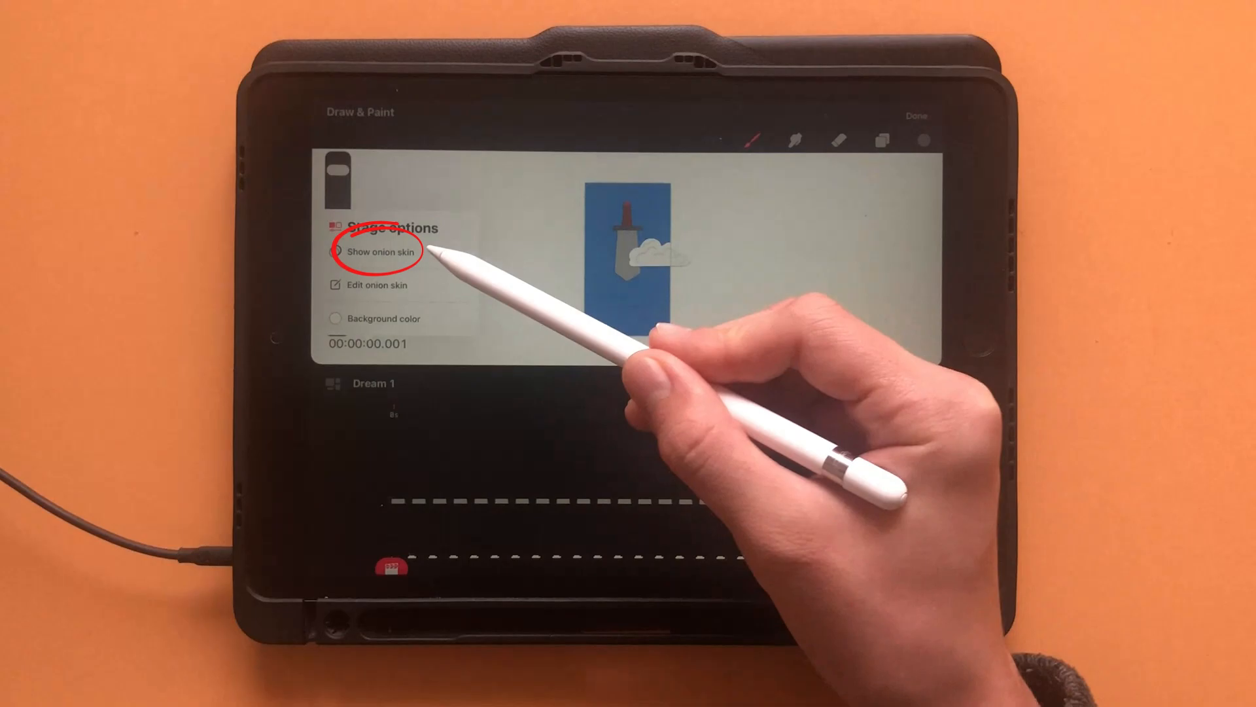
Turn on onion skin and switch into Perform mode for the cloud
left_click(921, 386)
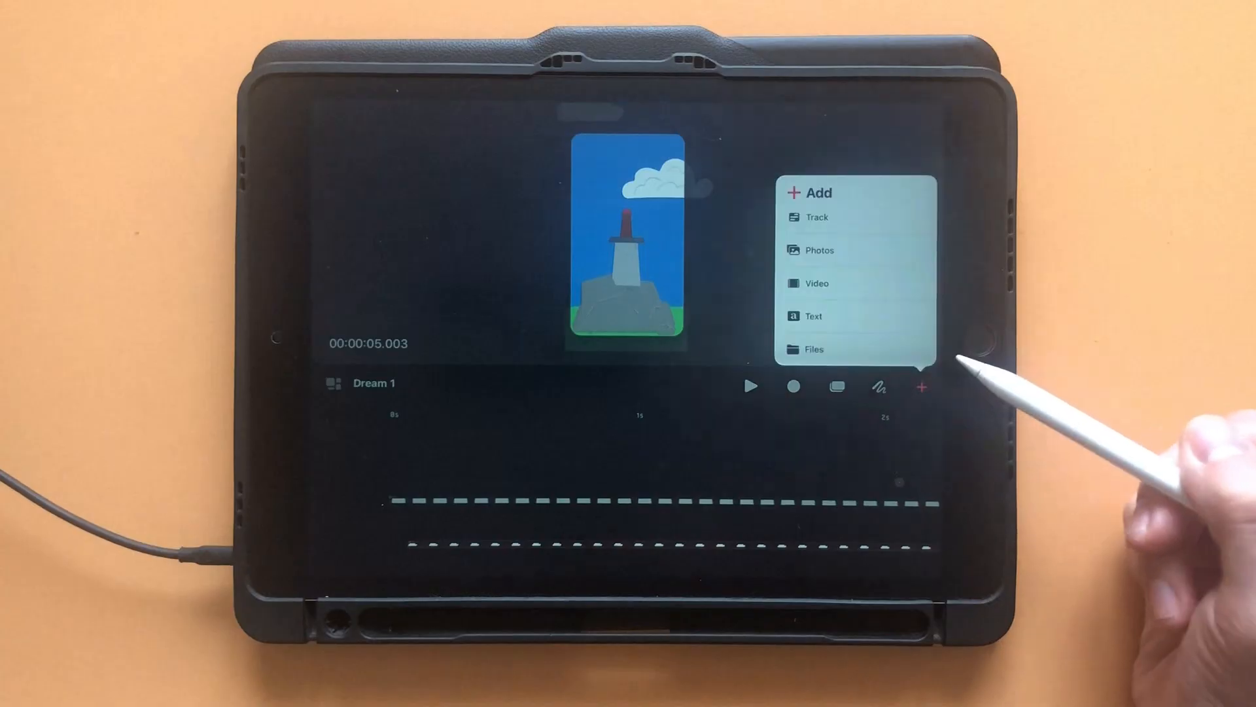
left_click(921, 387)
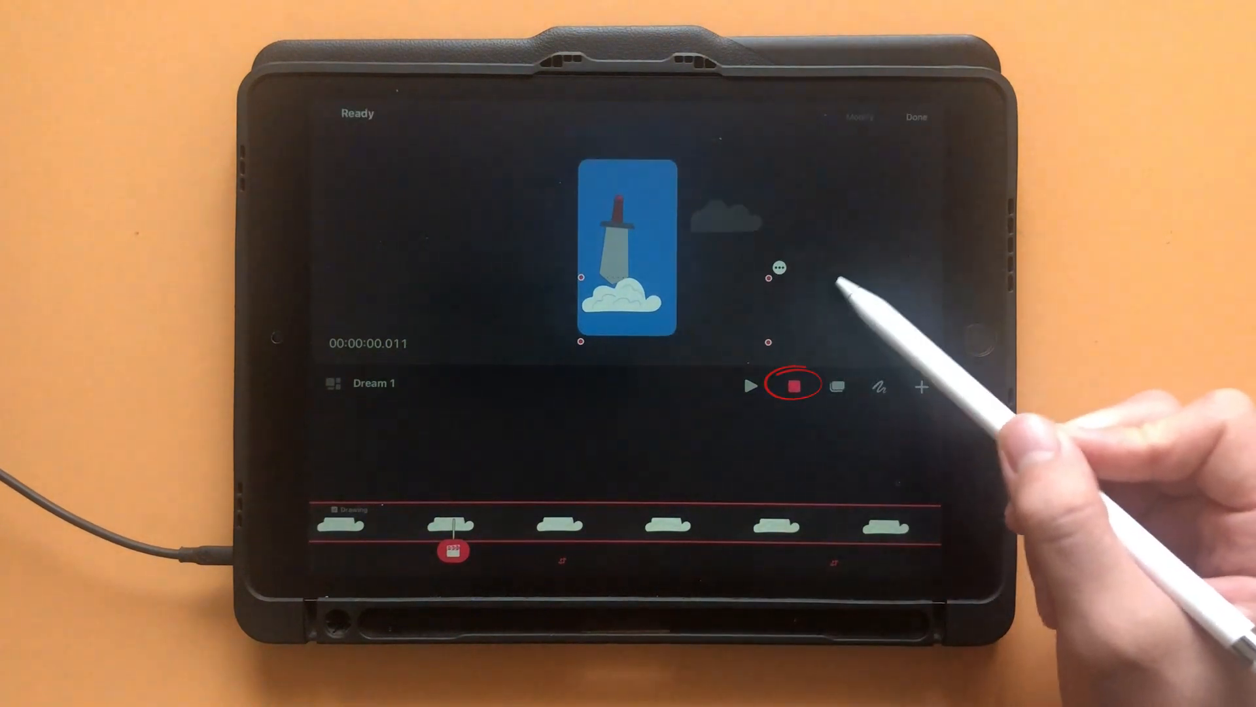
Record the cloud's movement across the canvas, play the take back, then stop
left_click(796, 387)
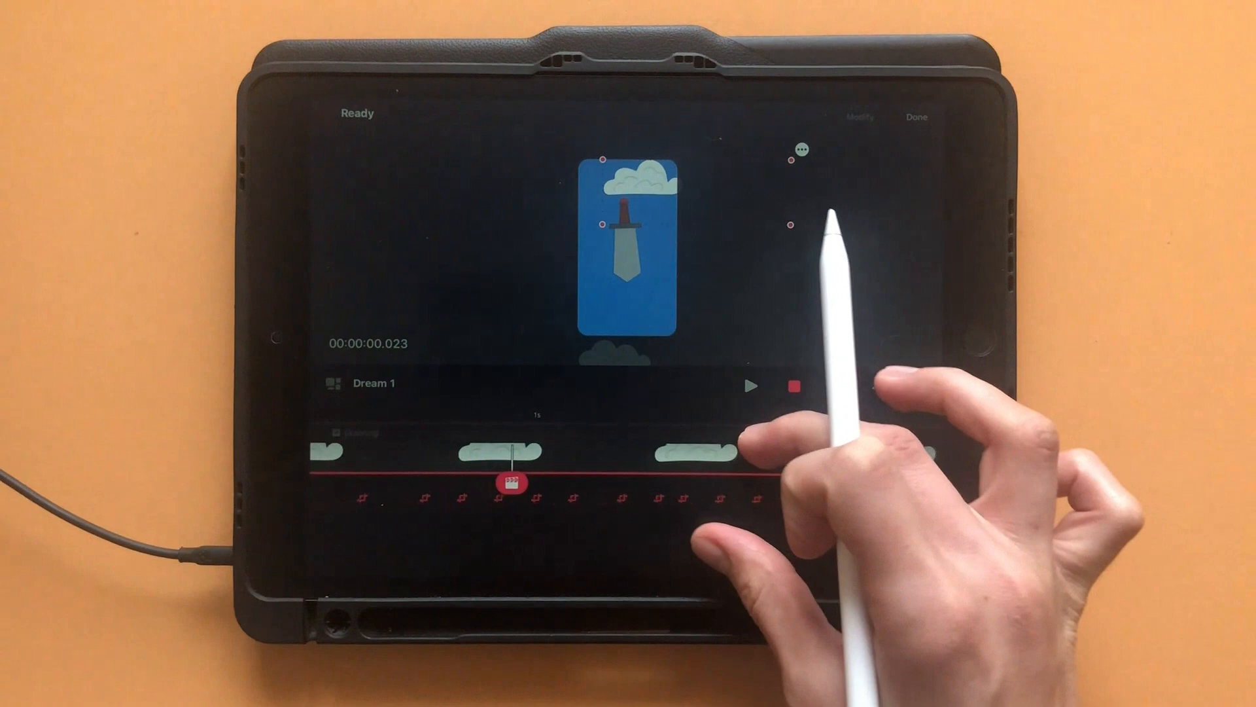
left_click(750, 386)
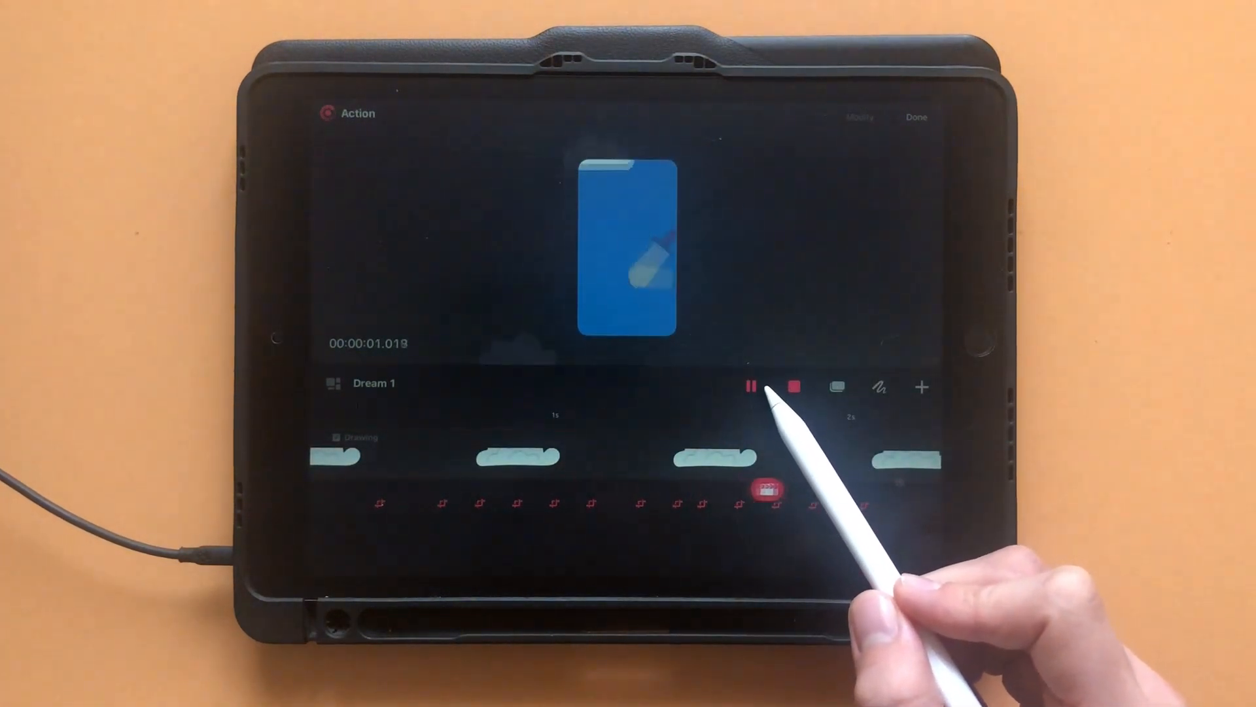
left_click(752, 387)
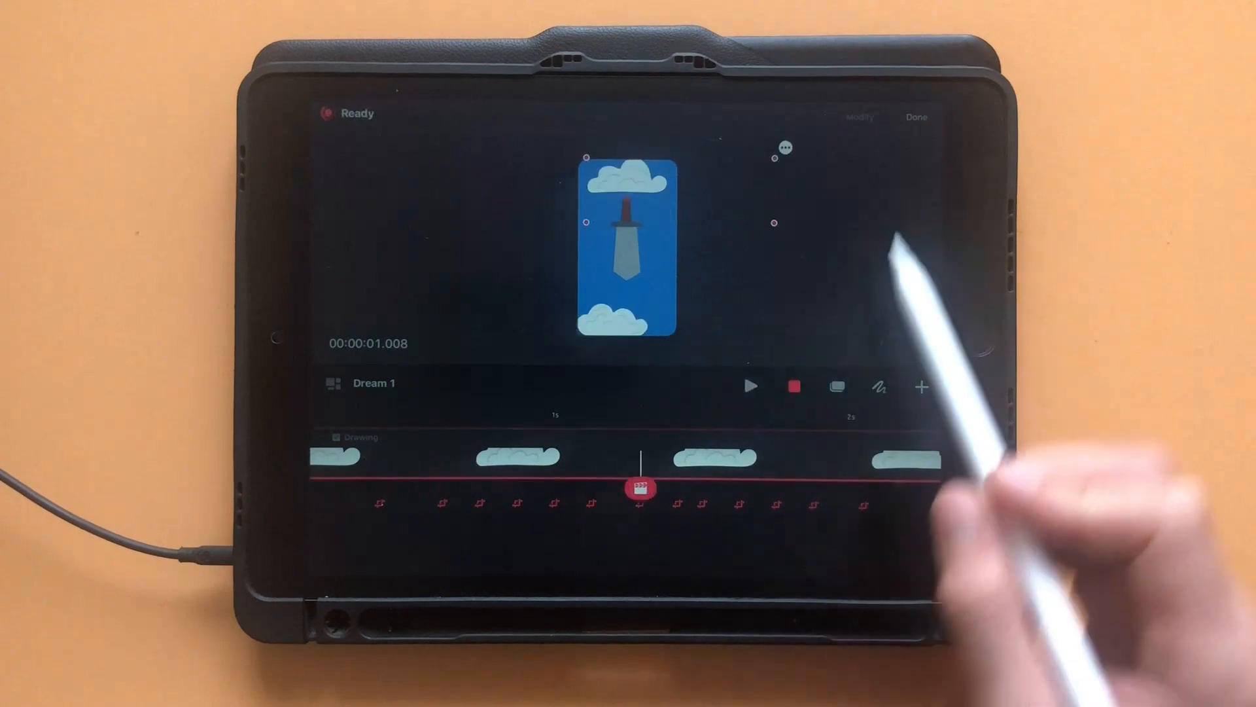
Lower the performance's Motion filtering to 29.8% and tap Done
left_click(860, 117)
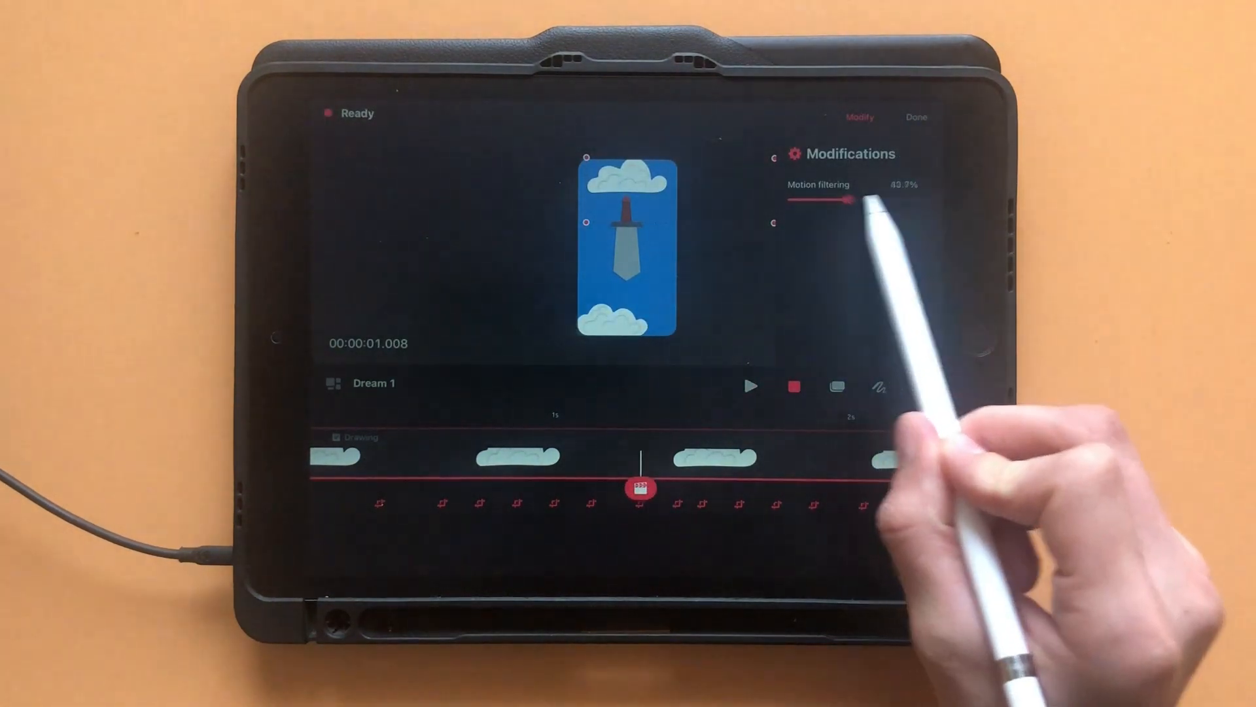
left_click_drag(851, 199, 874, 205)
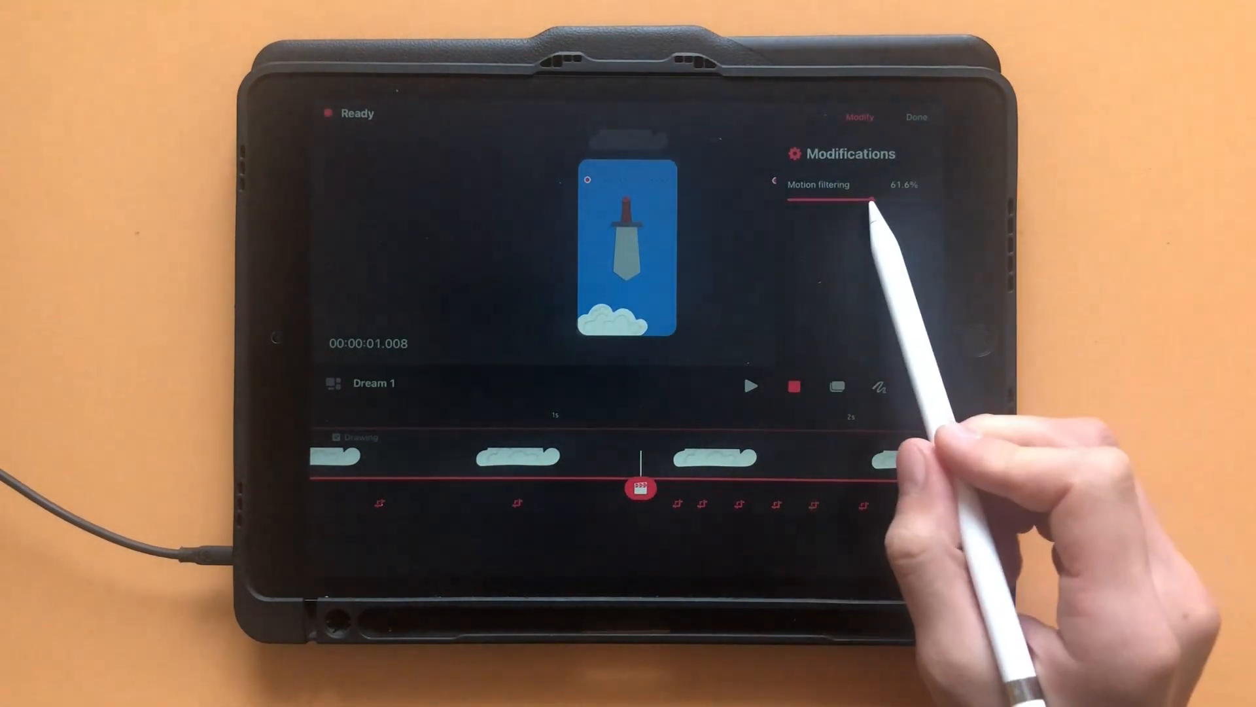
left_click_drag(870, 201, 829, 200)
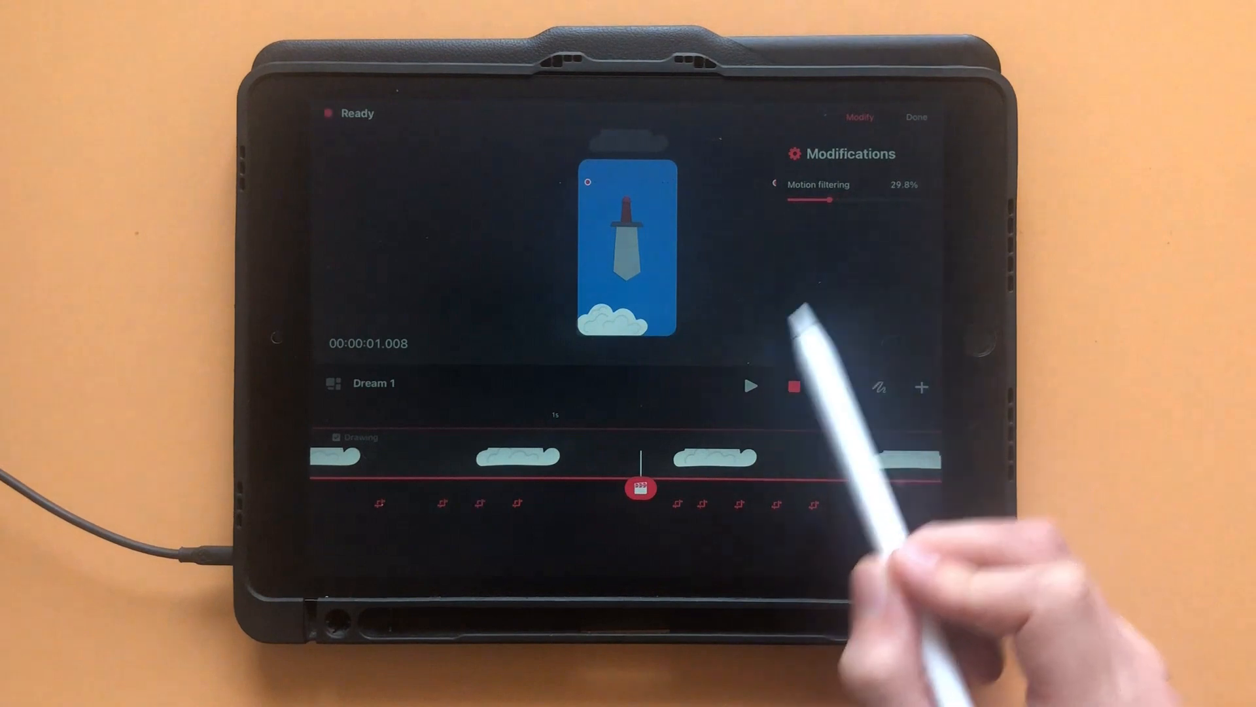
left_click(916, 117)
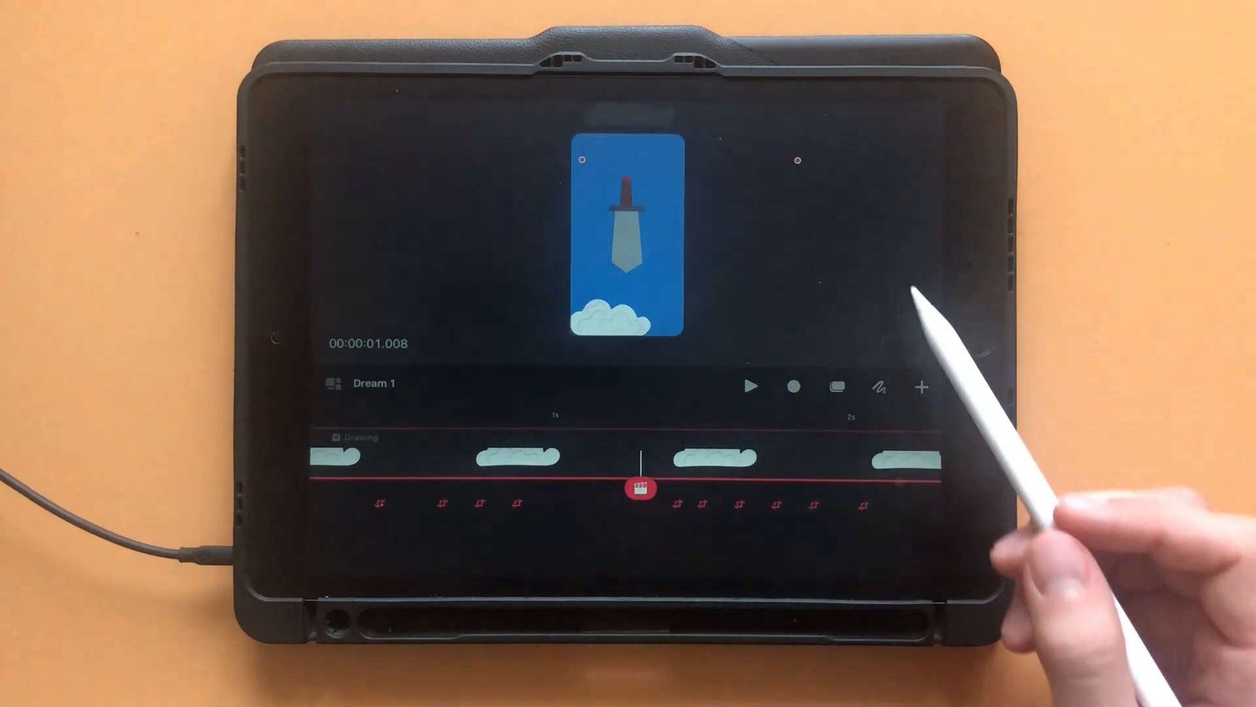